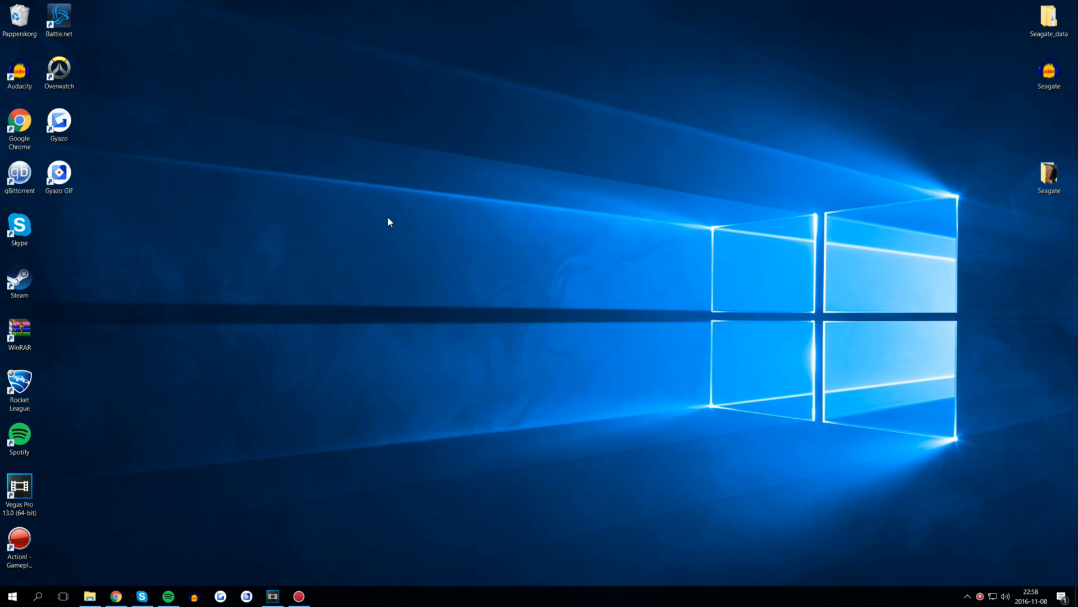
- Launch the Personal Cloud web shortcut from Network > PERSONALCLOUD > Public in File Explorer
left_click(89, 595)
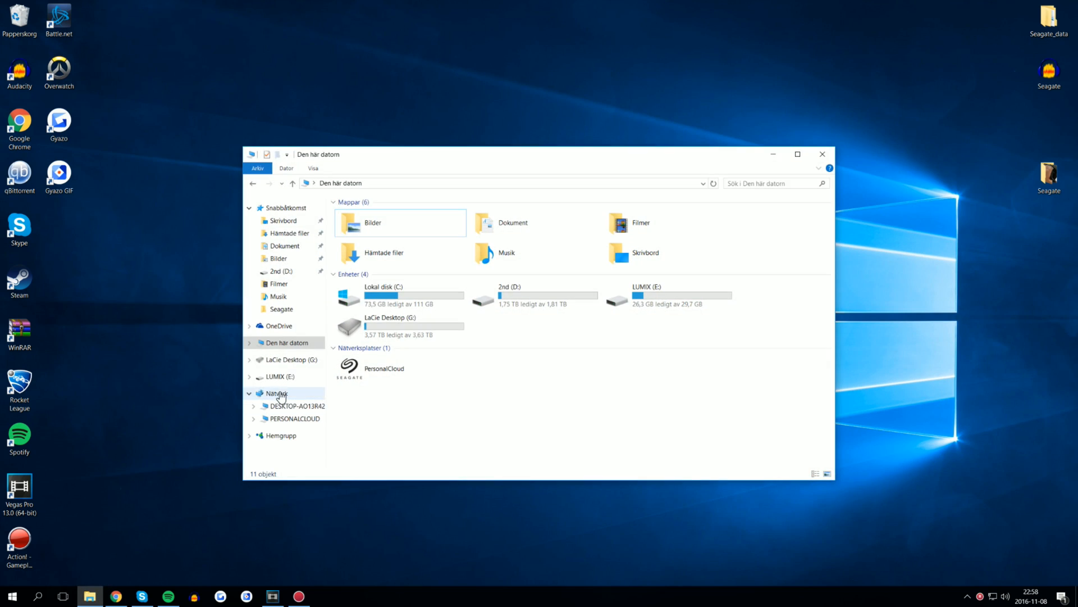
left_click(277, 393)
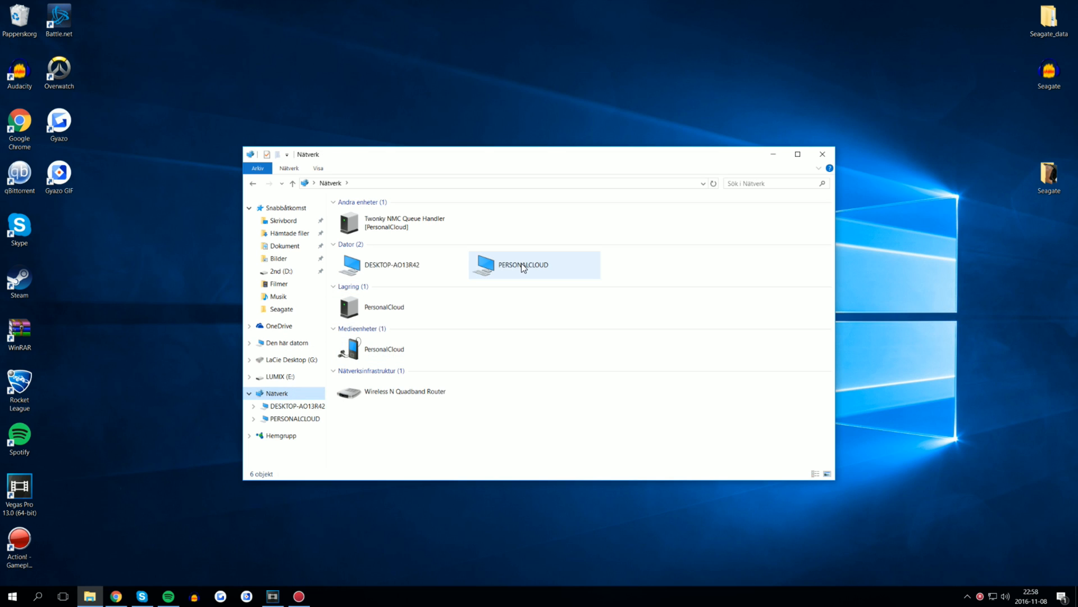
double_click(522, 264)
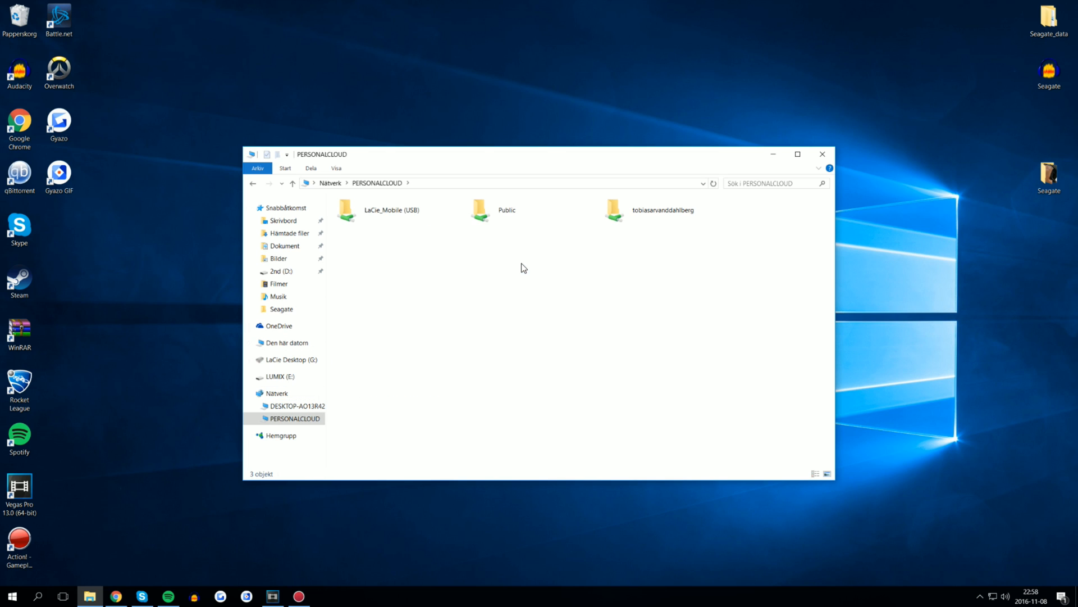
left_click(507, 211)
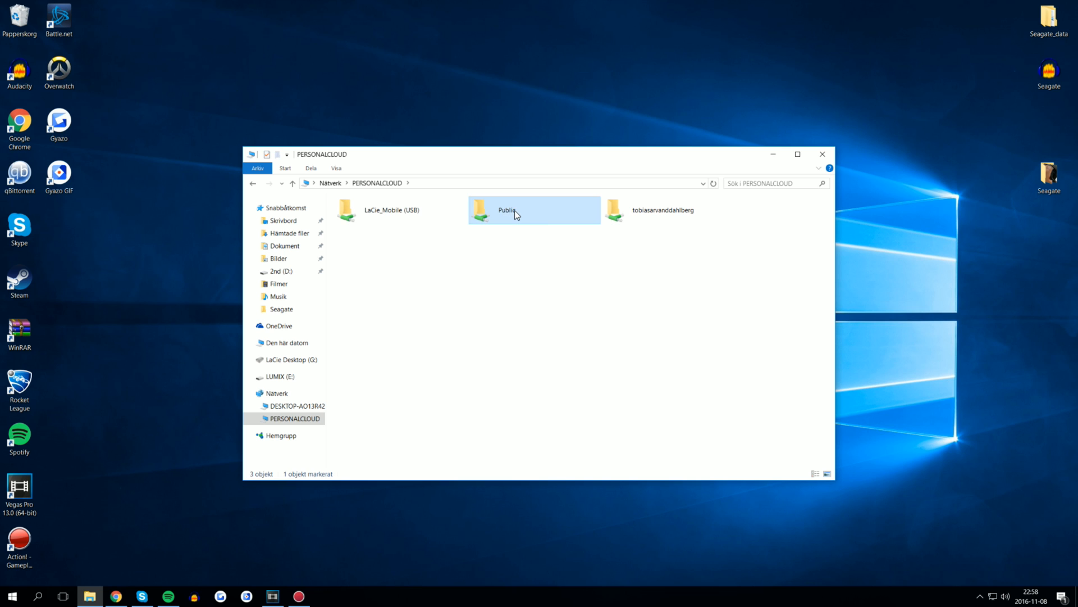
double_click(507, 210)
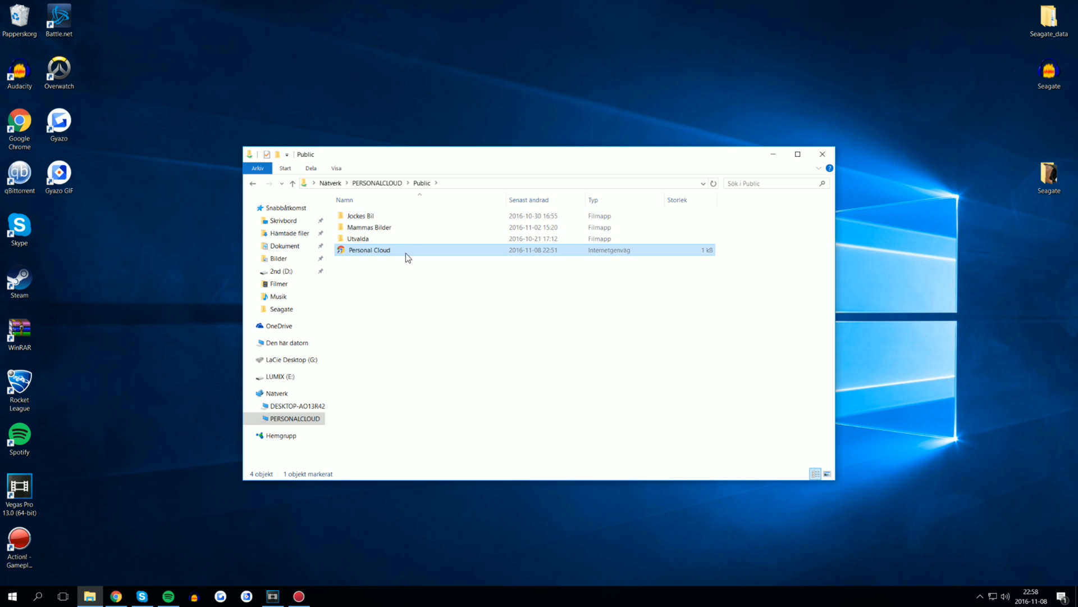
double_click(369, 249)
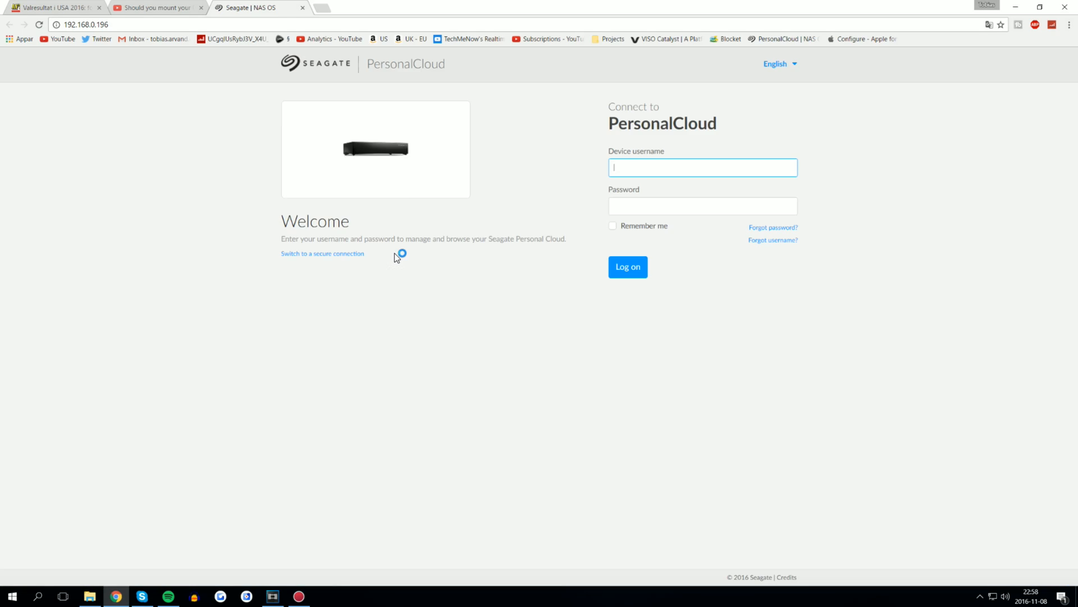
- Begin entering the device username and password on the Personal Cloud login page
left_click(628, 266)
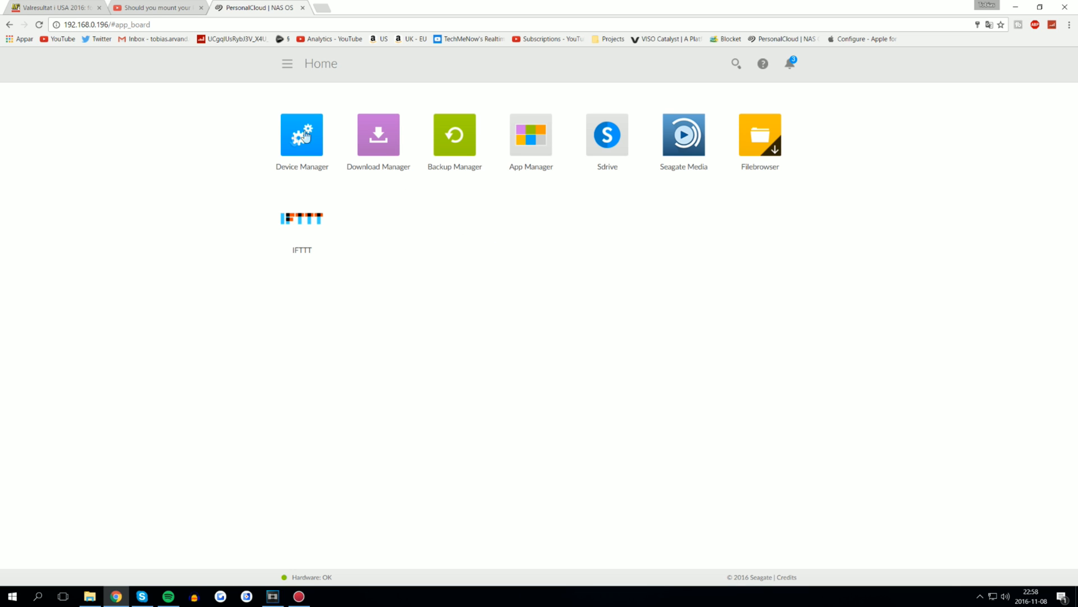
mouse_move(790, 69)
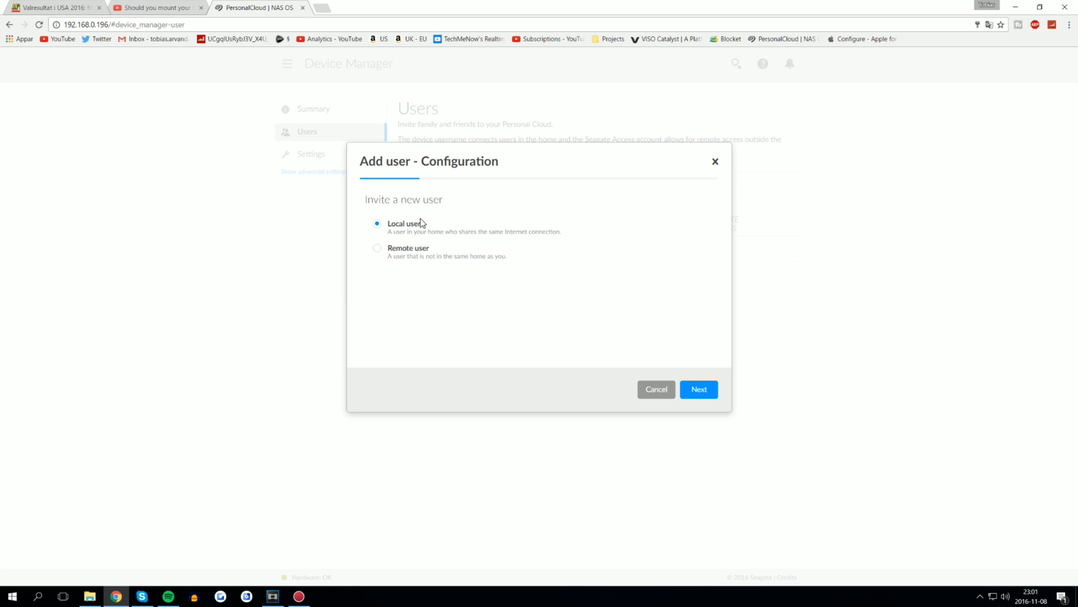
- Start a Remote user invitation, enter an email address, then clear it
left_click(376, 247)
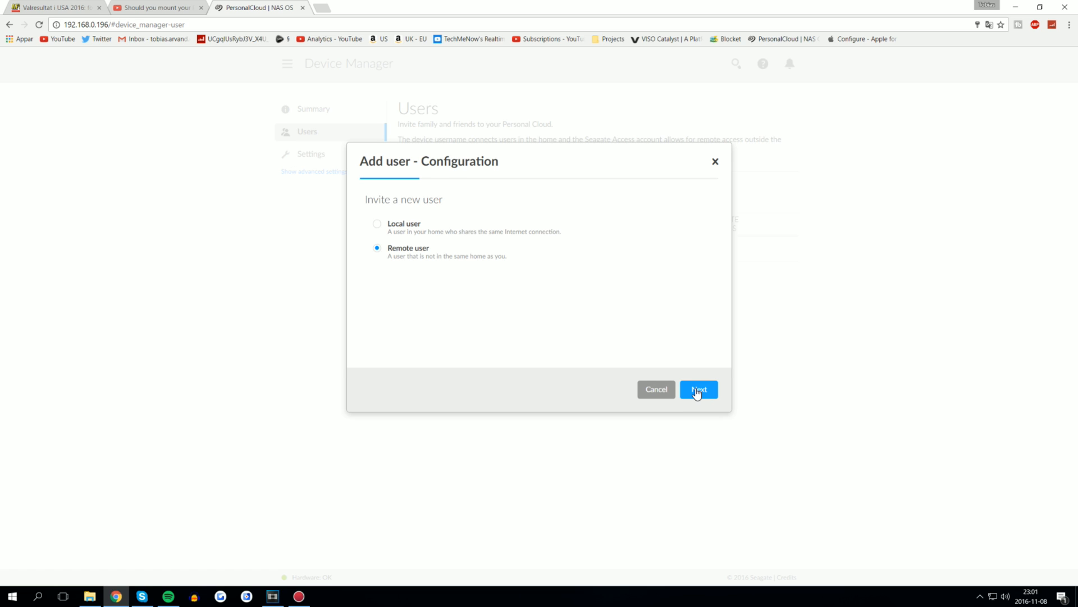
left_click(698, 389)
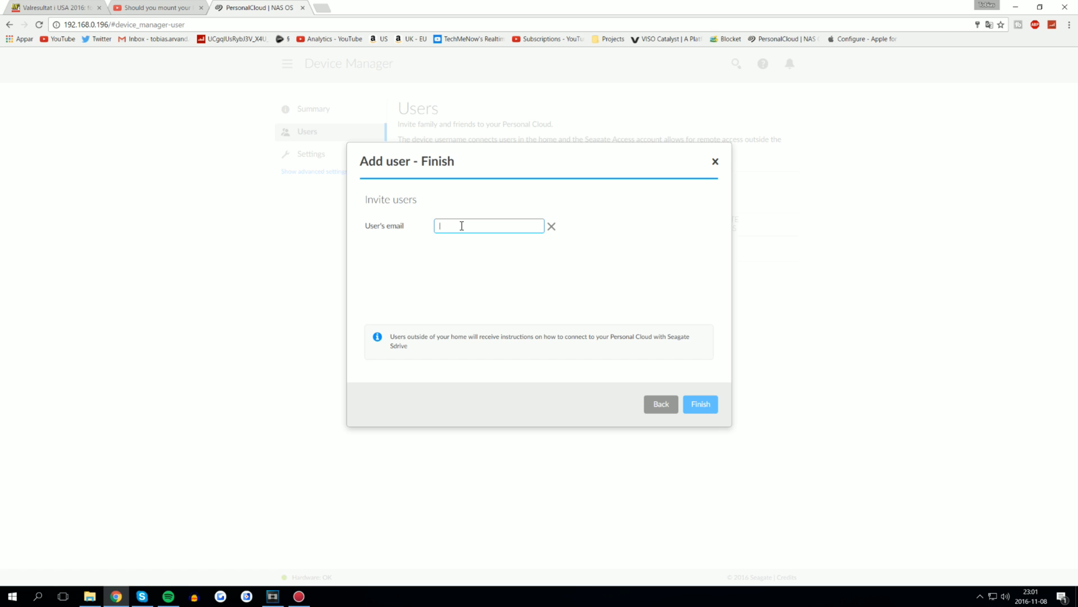
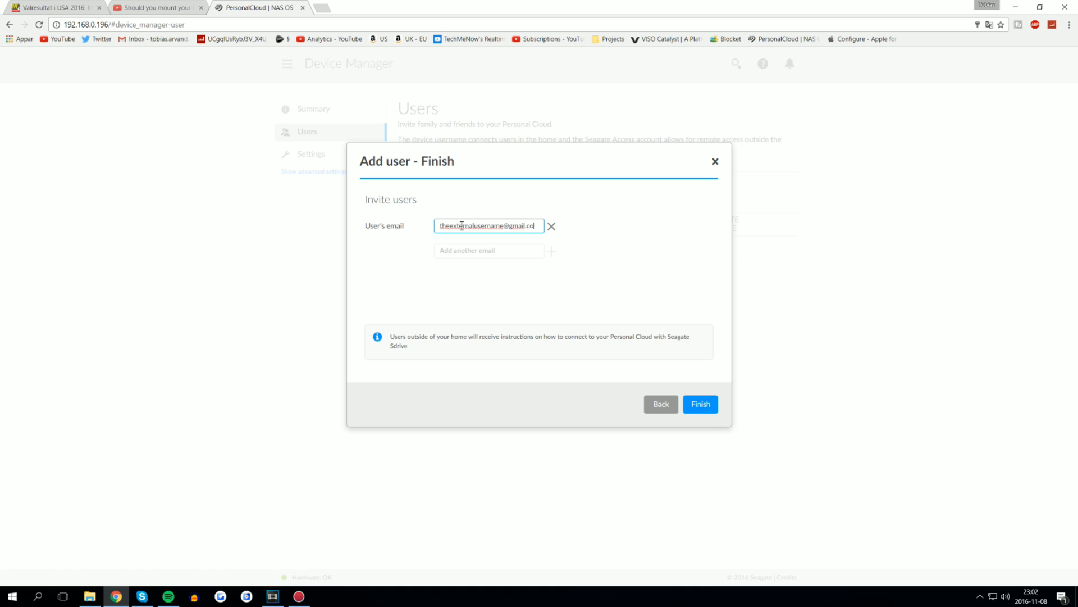
left_click(551, 226)
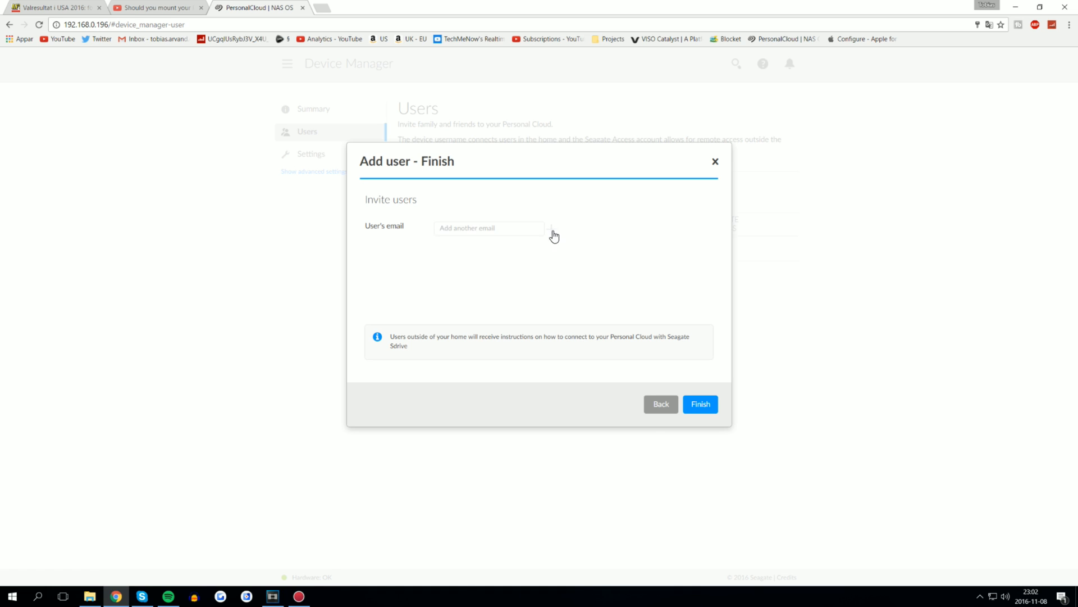
- Go back, choose Local user, and create the account now
left_click(661, 404)
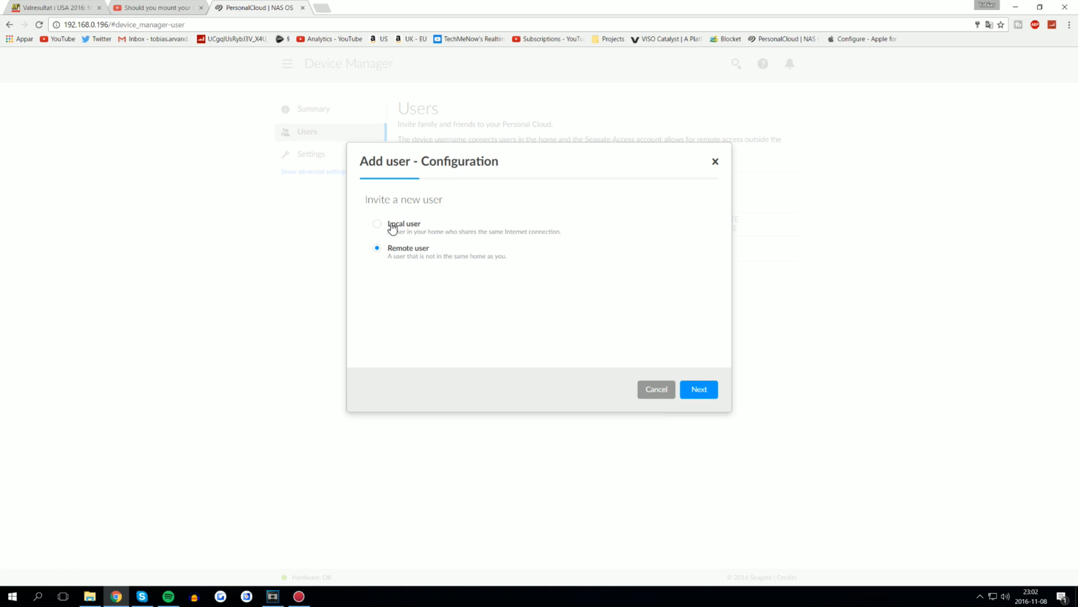
left_click(700, 390)
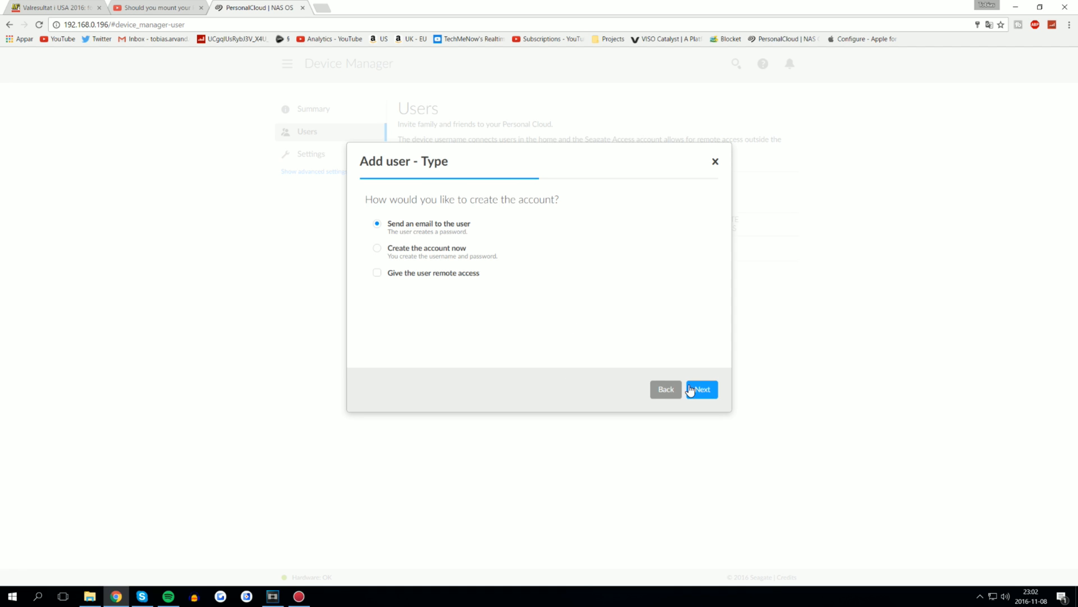
mouse_move(395, 256)
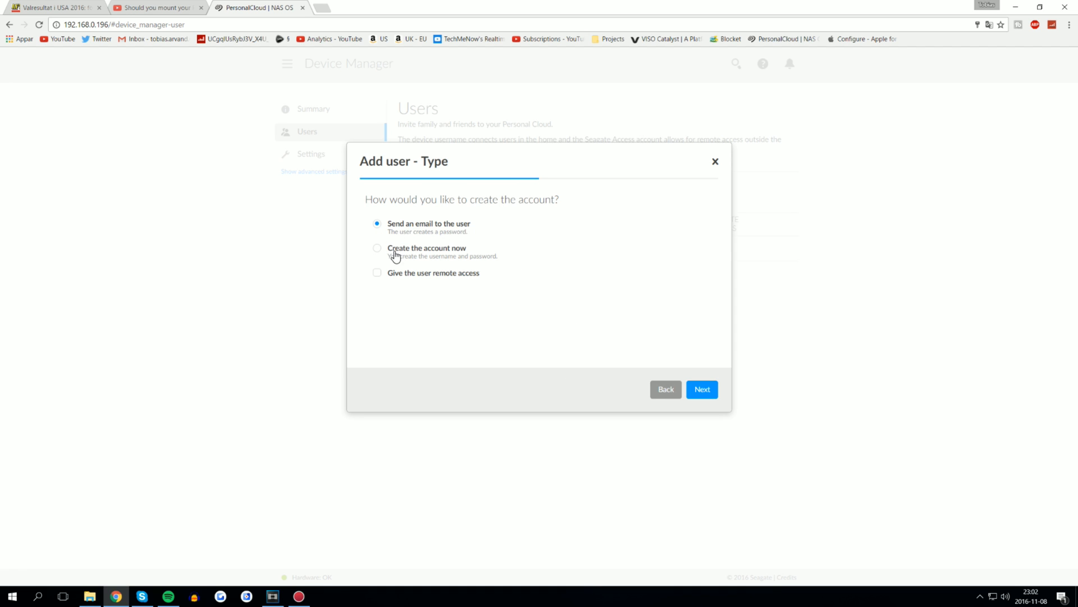
left_click(702, 389)
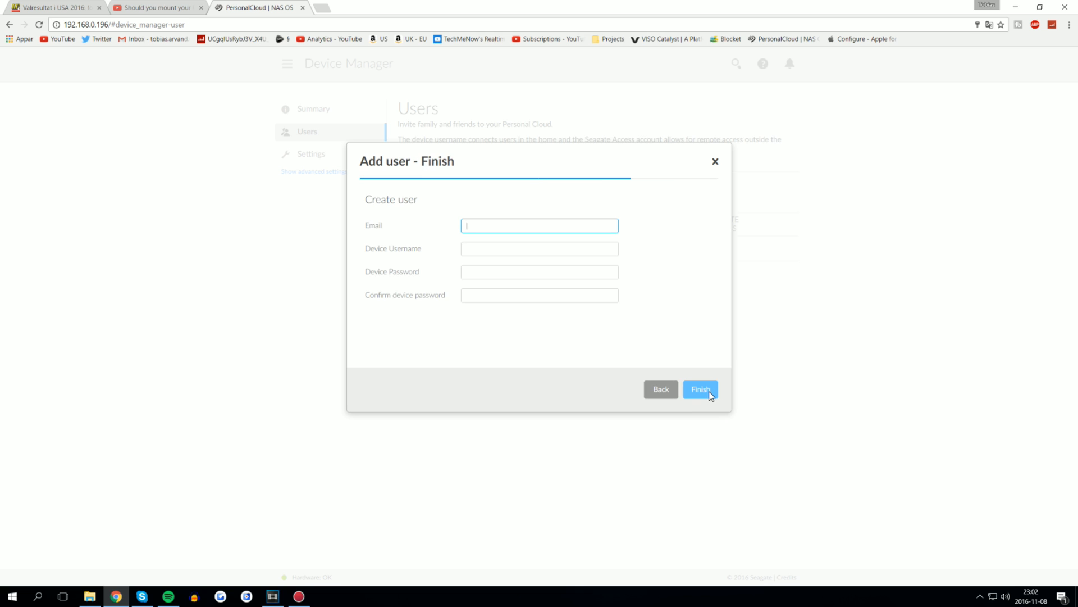
left_click(700, 389)
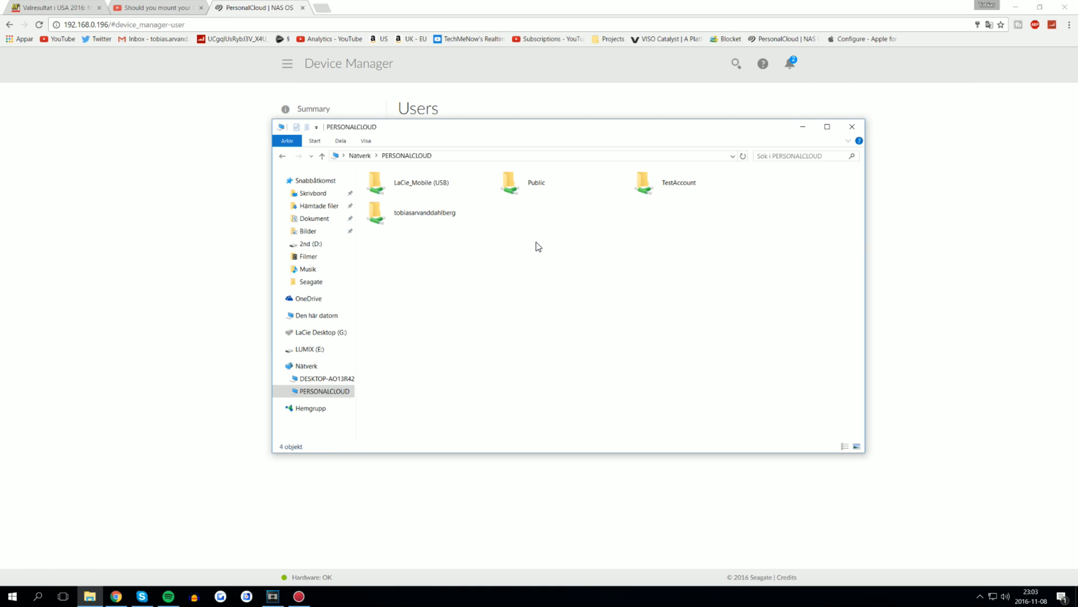
left_click(667, 186)
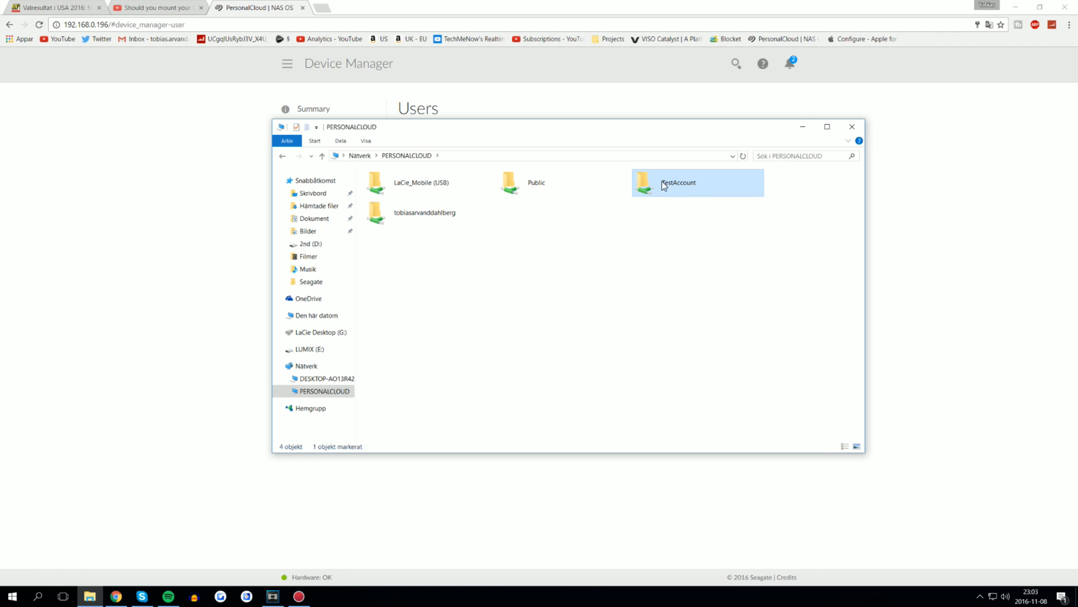
double_click(678, 183)
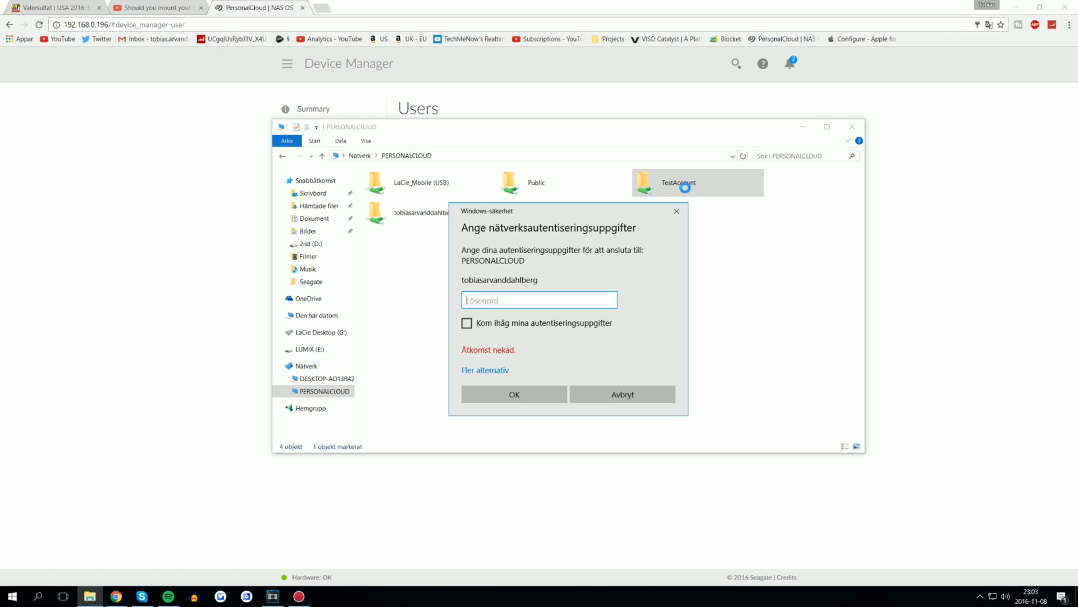
left_click(484, 370)
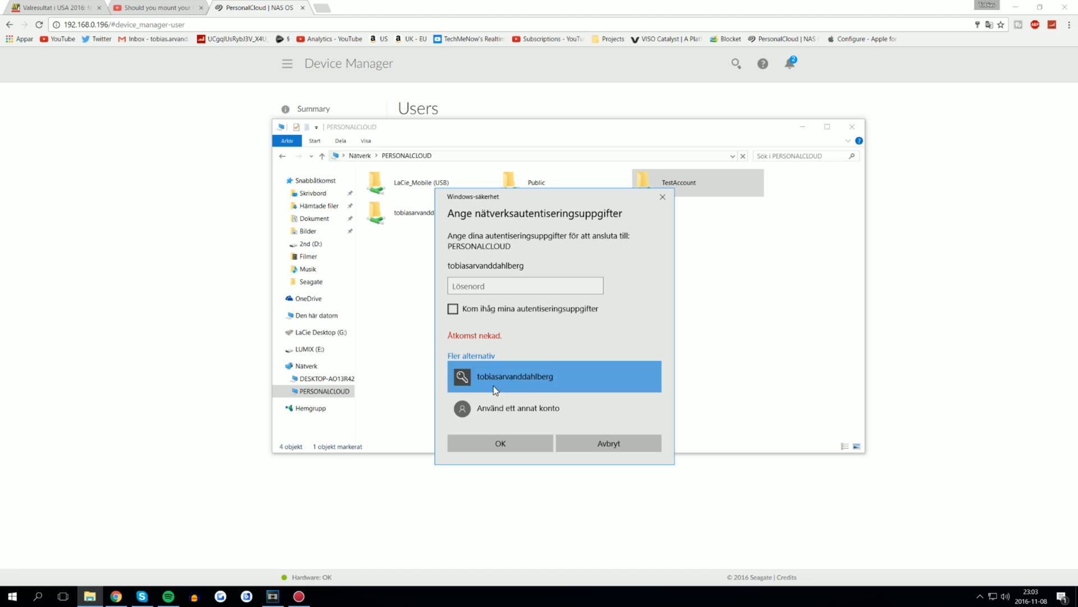
left_click(500, 442)
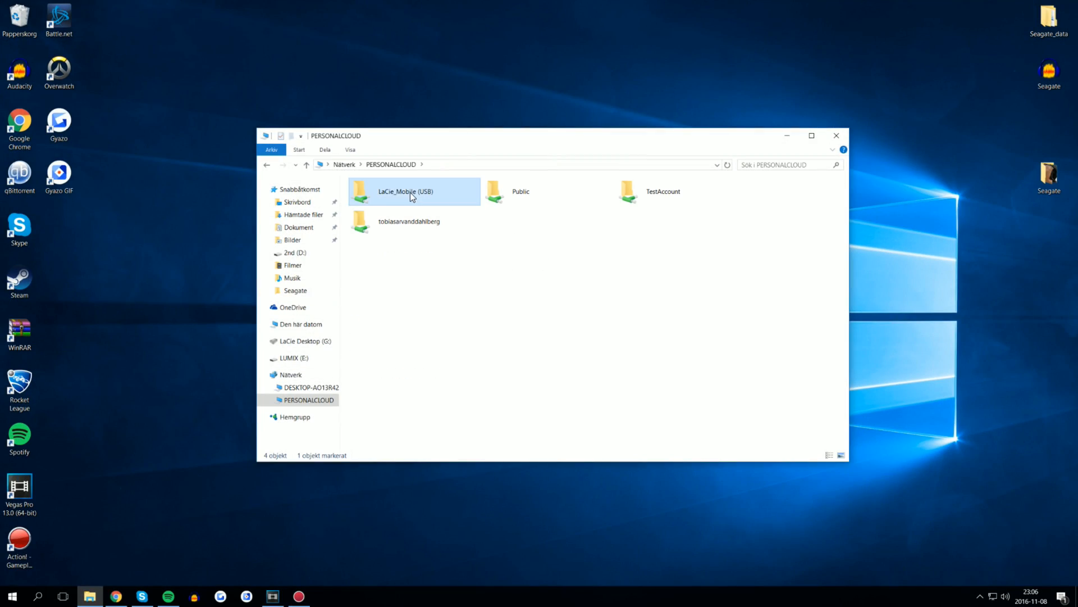
mouse_move(414, 190)
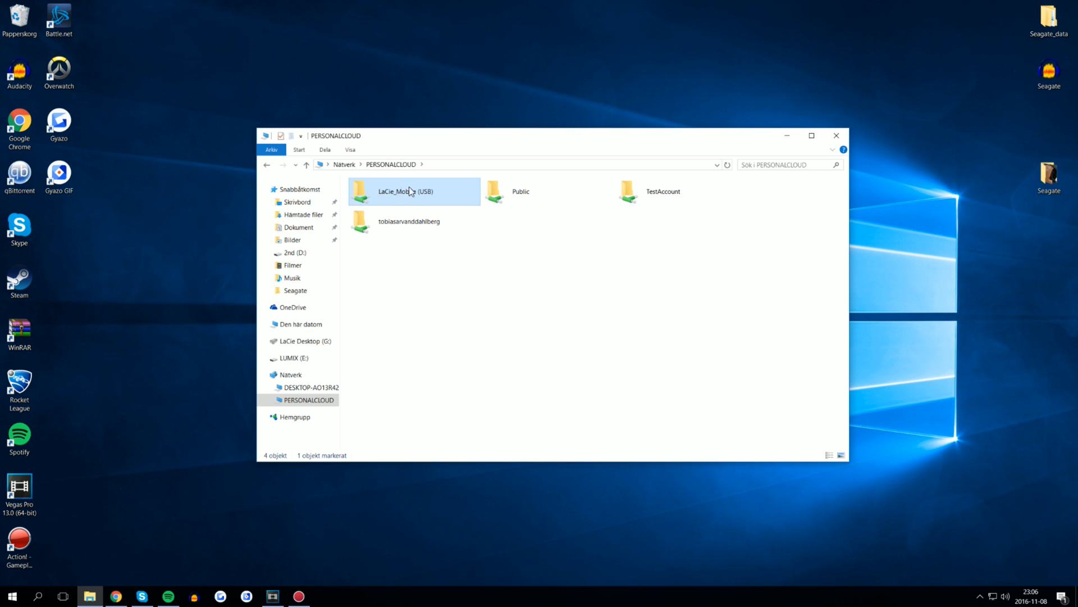
double_click(410, 191)
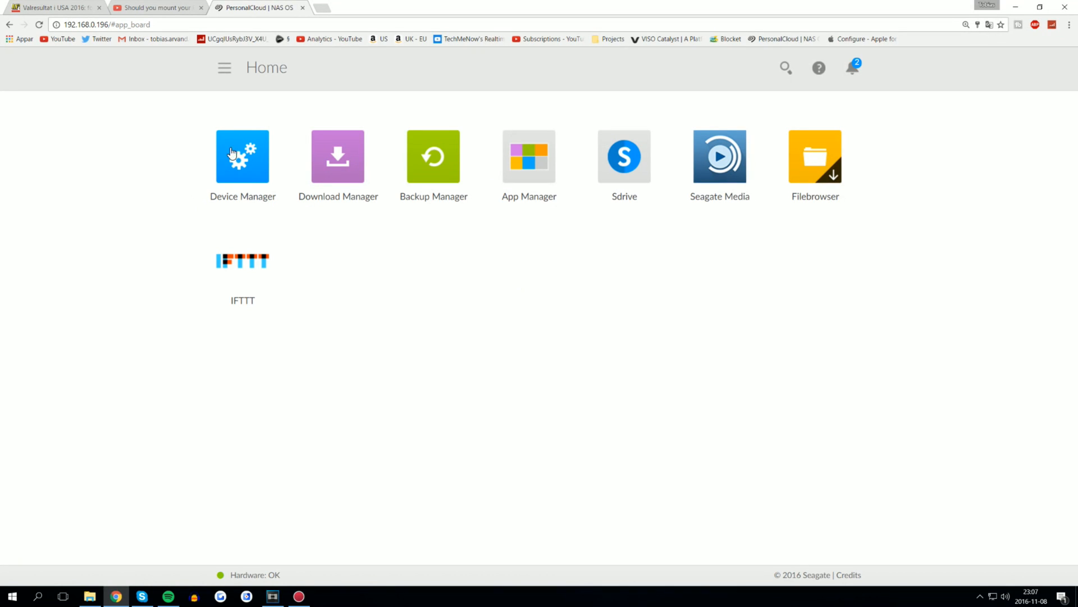
mouse_move(213, 160)
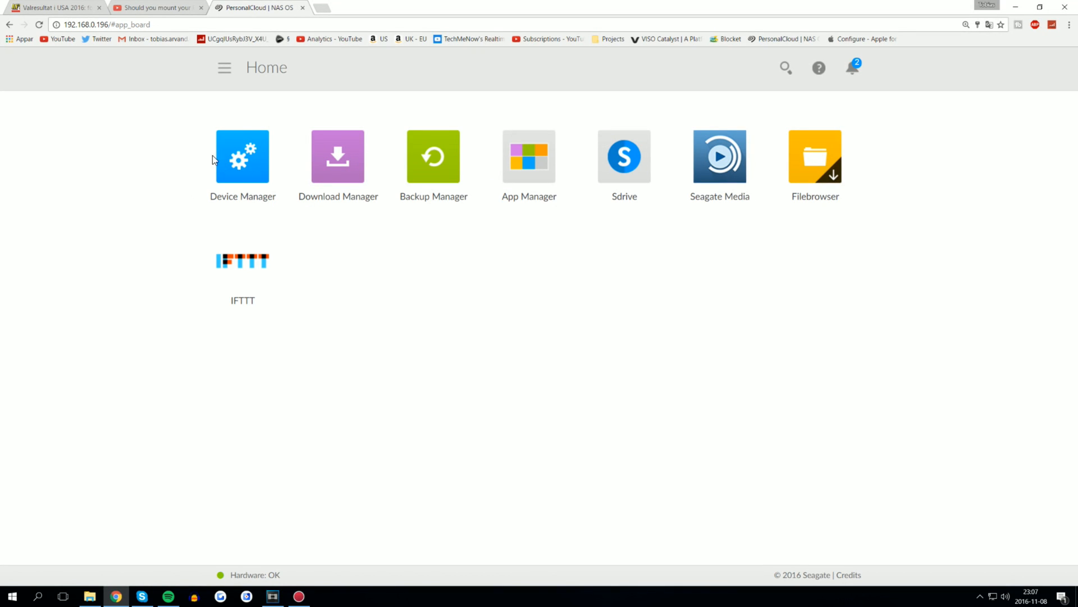
- Open Download Manager, view its Settings, return to Jobs and start Add download
left_click(338, 156)
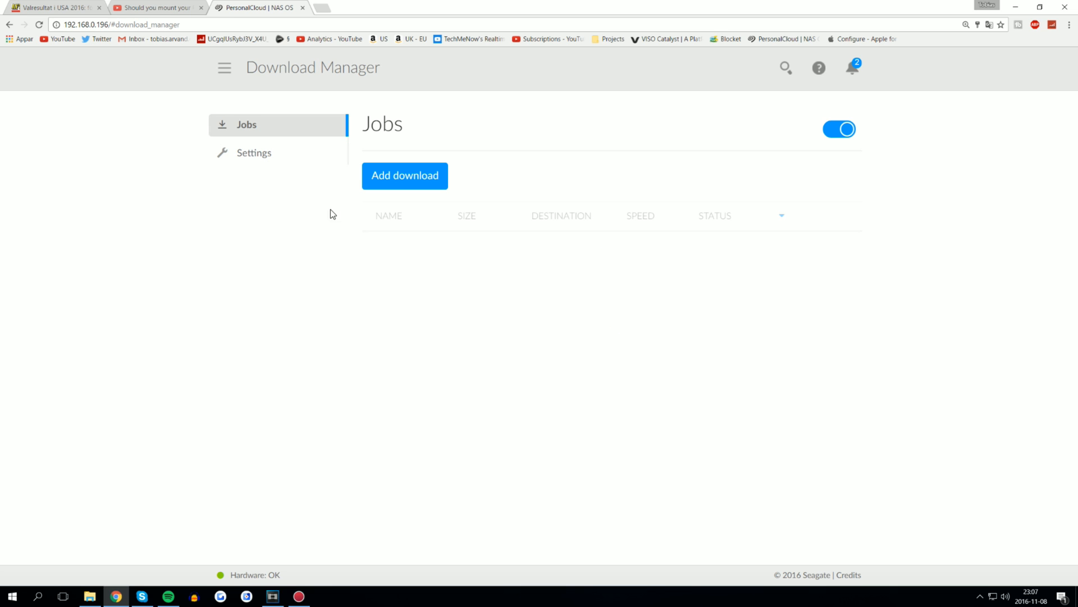
mouse_move(269, 159)
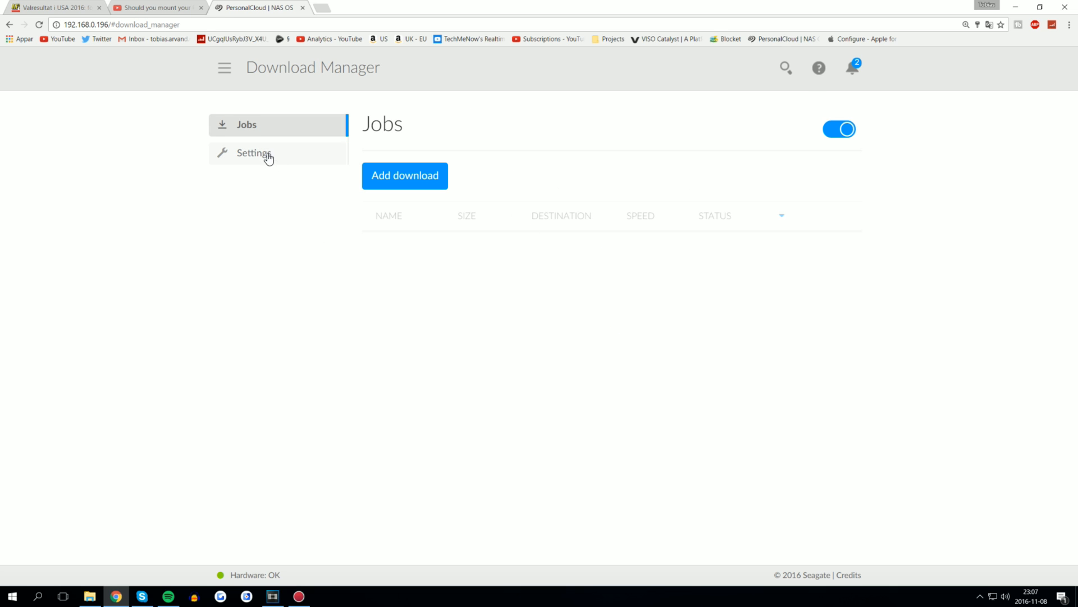
left_click(255, 153)
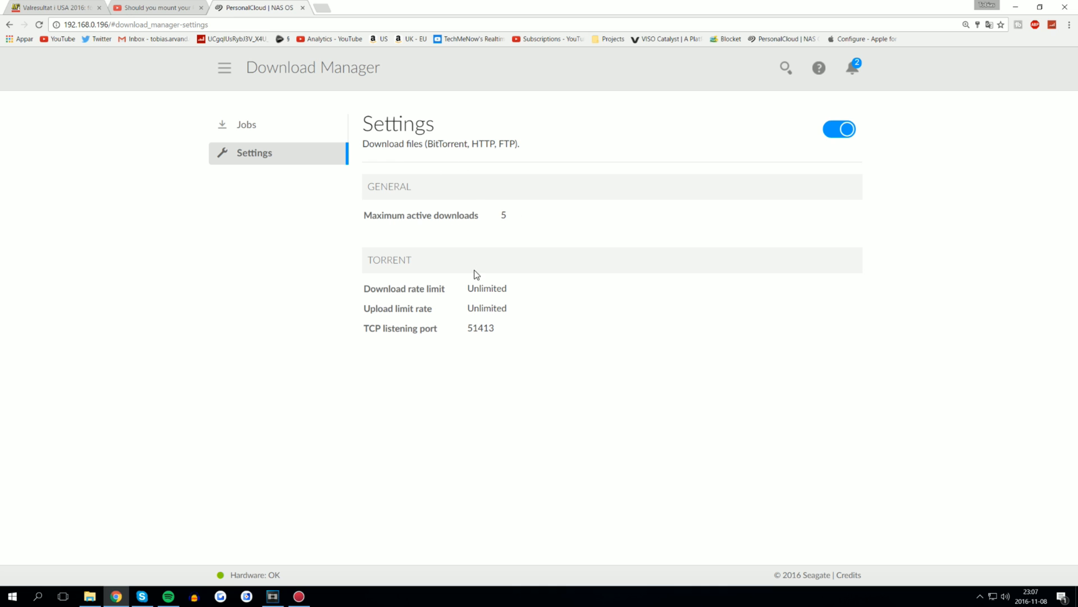
left_click(246, 125)
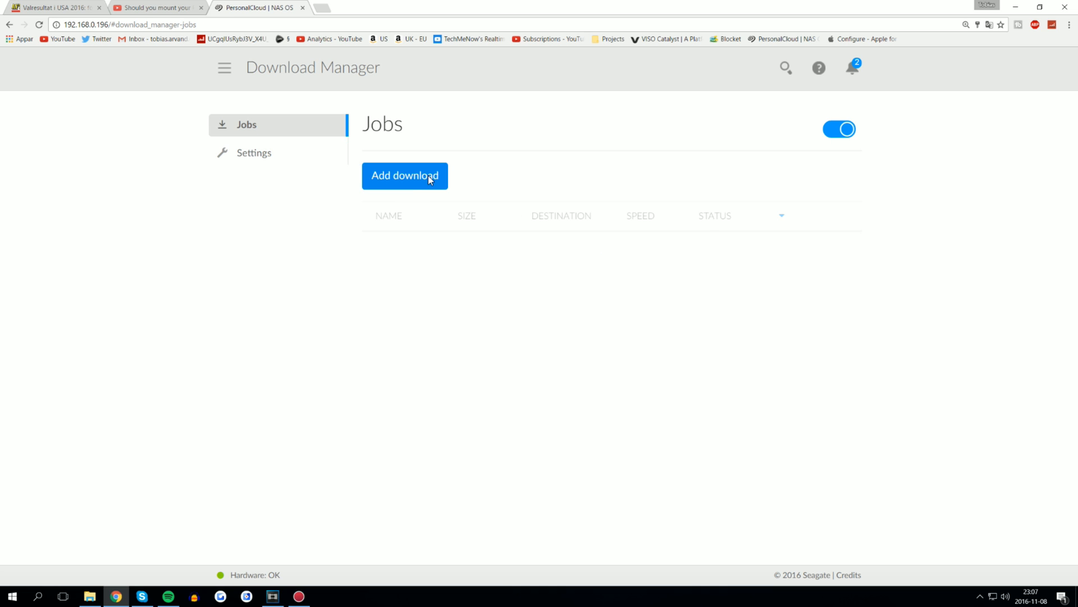
left_click(405, 175)
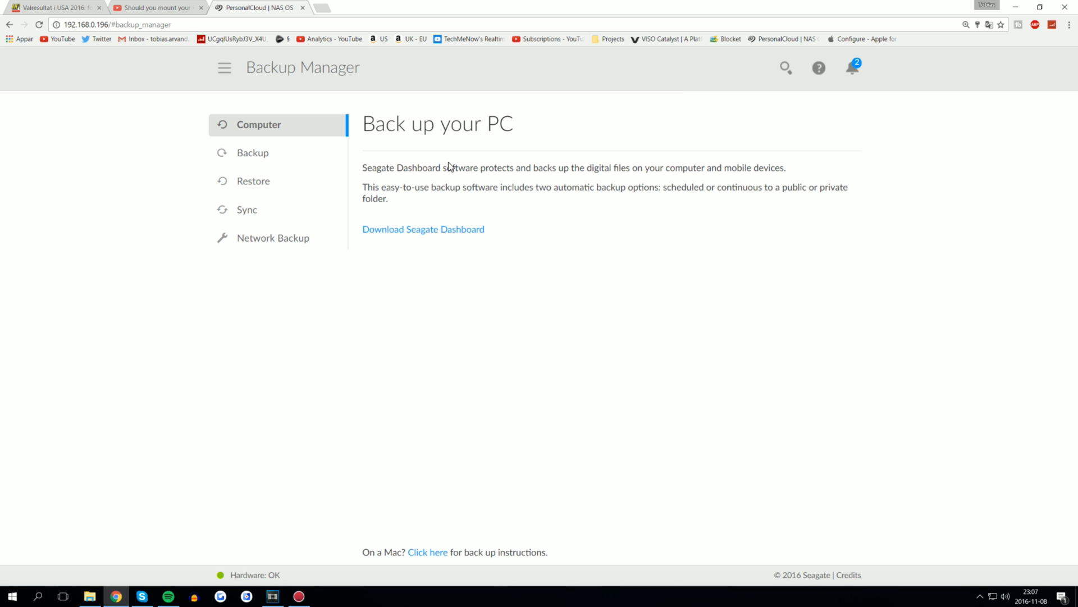
- In Backup Manager, add a backup job with a USB device as the source
left_click(252, 153)
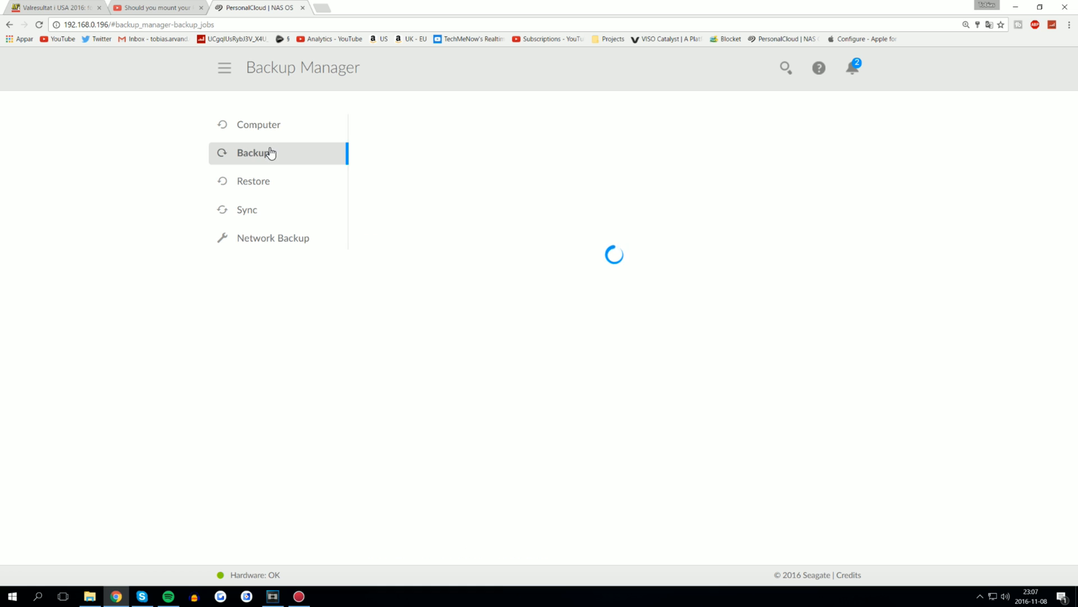
left_click(265, 153)
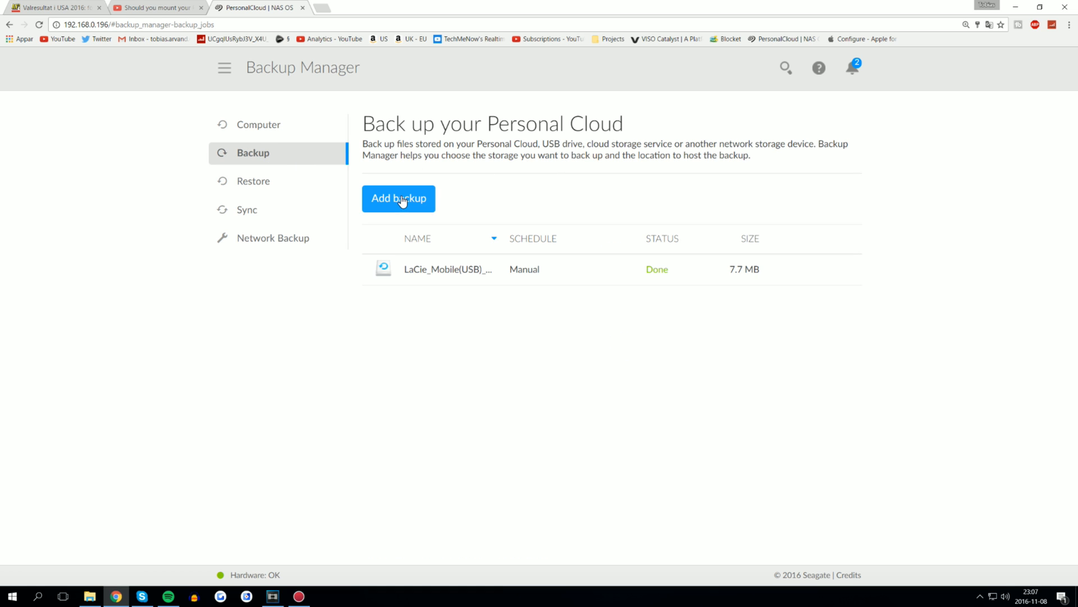
left_click(398, 198)
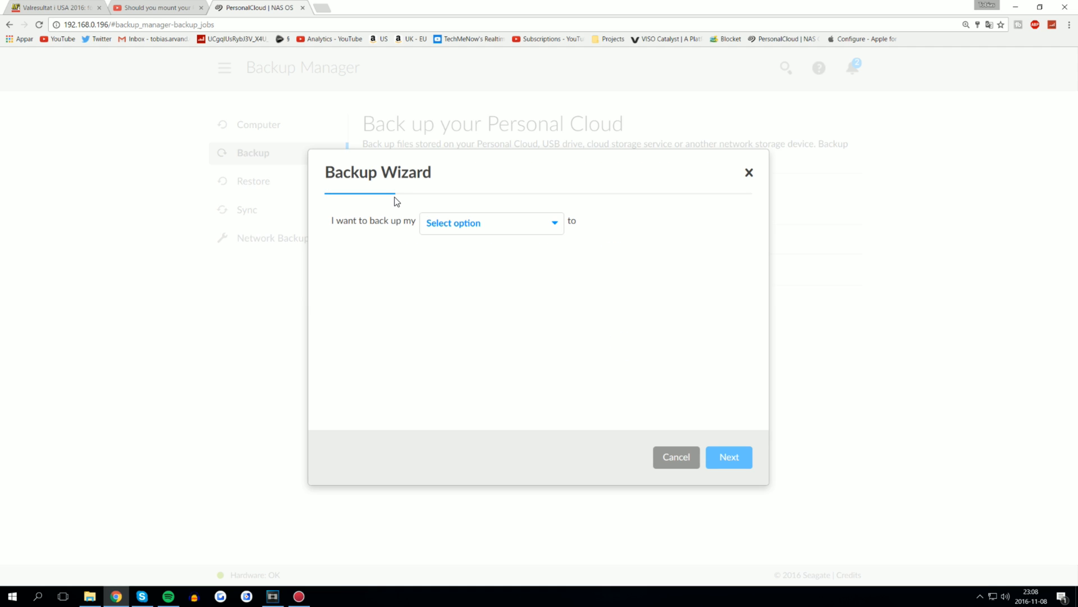
left_click(491, 223)
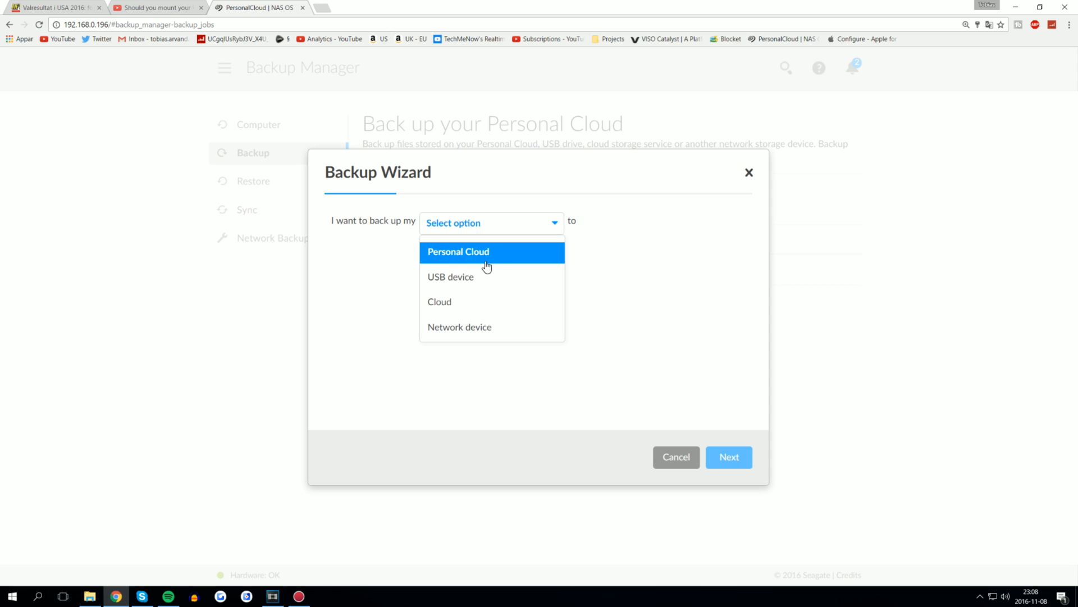
mouse_move(465, 331)
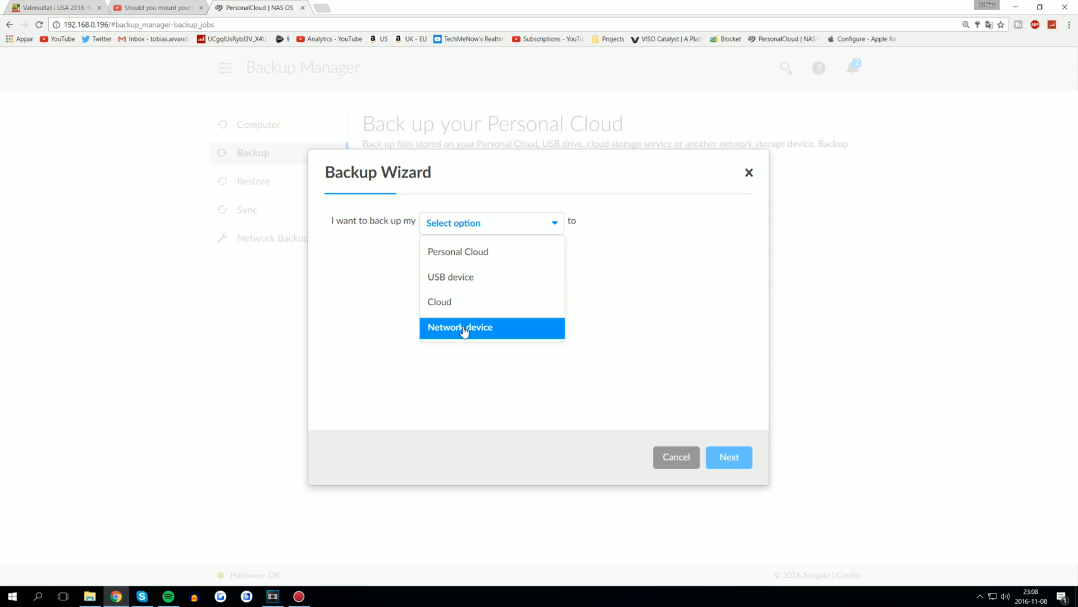
left_click(450, 277)
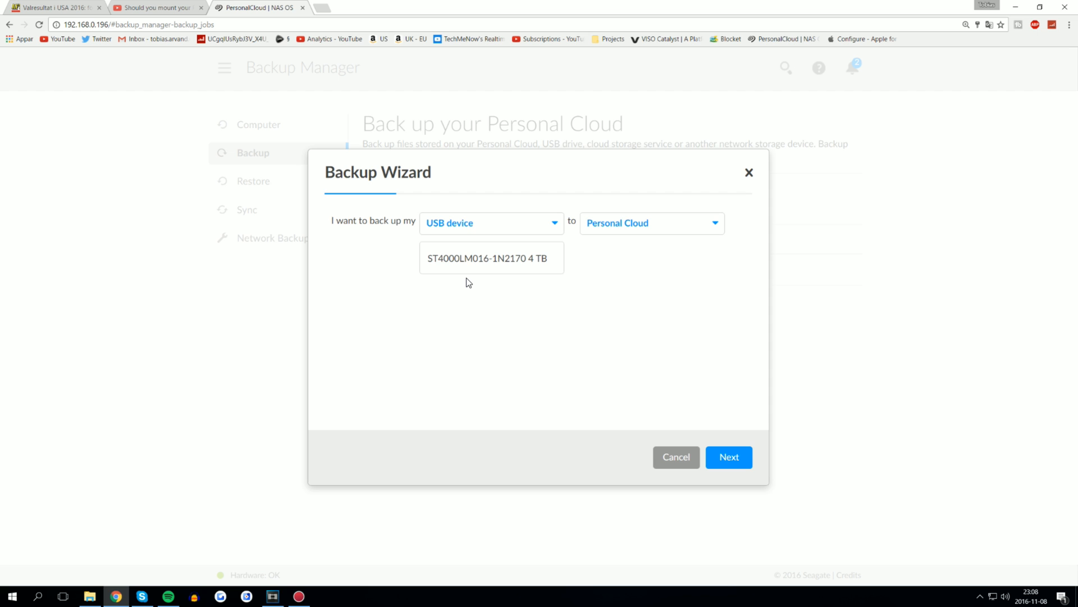
left_click(653, 223)
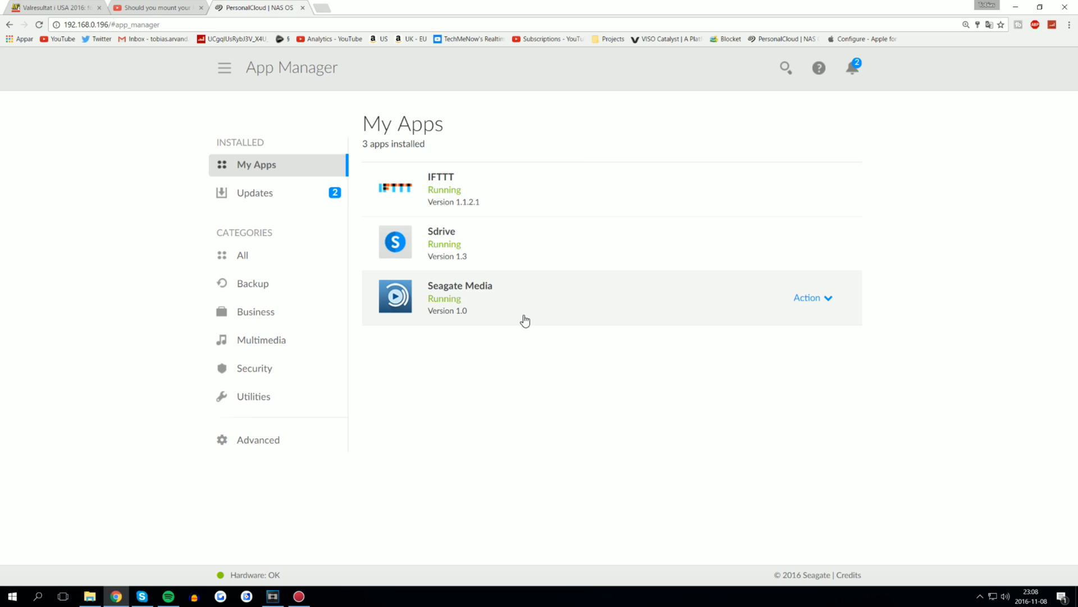
mouse_move(225, 72)
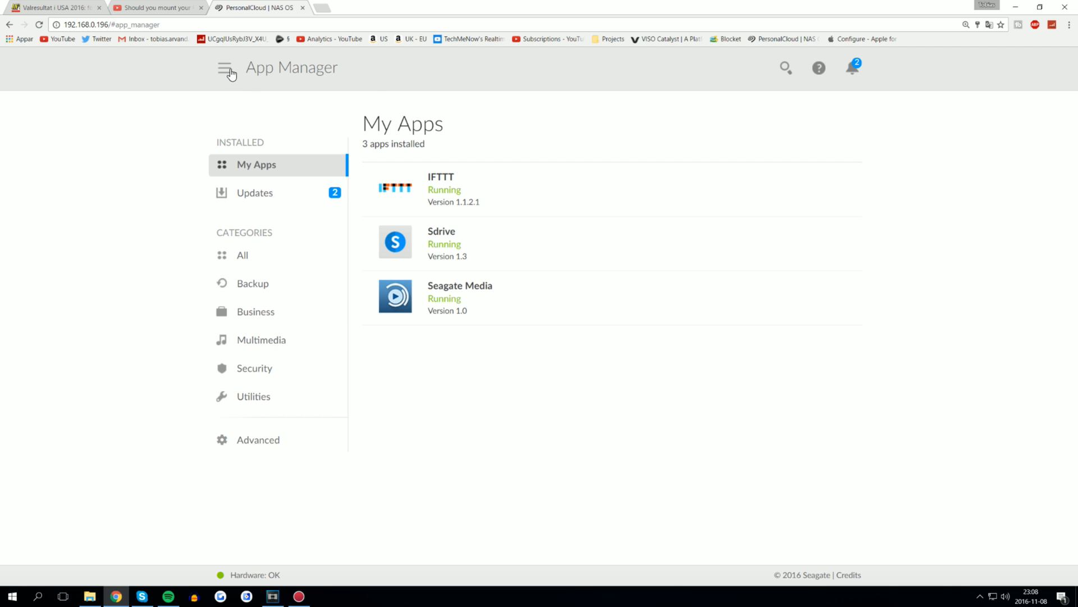
- Return from App Manager to the Home app board with the header menu icon
left_click(224, 67)
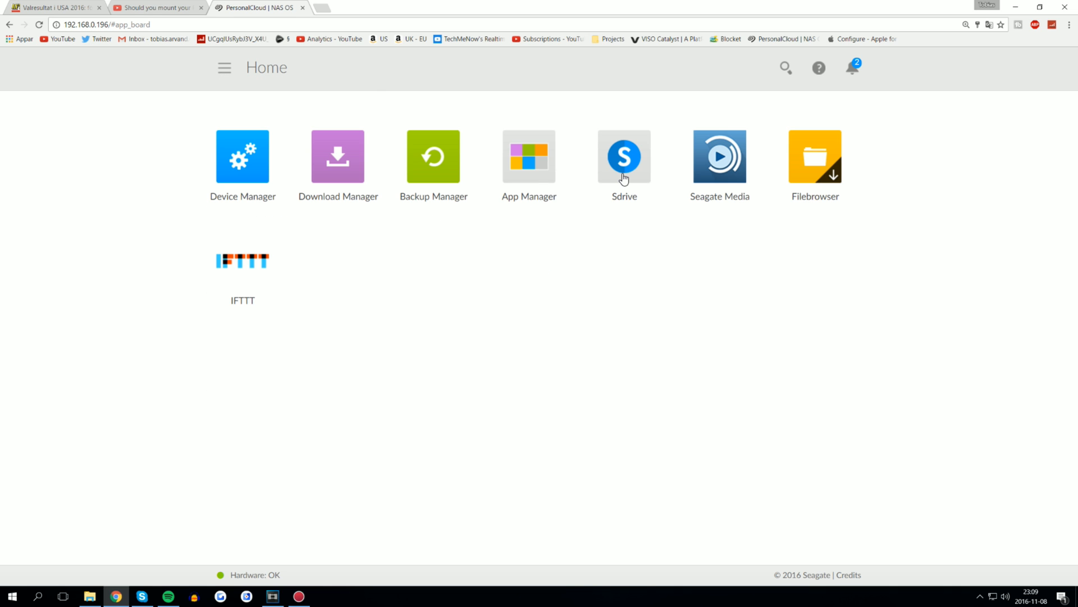
- Scroll through IFTTT's Seagate applet cards, then return to the PersonalCloud NAS OS tab
left_click(624, 156)
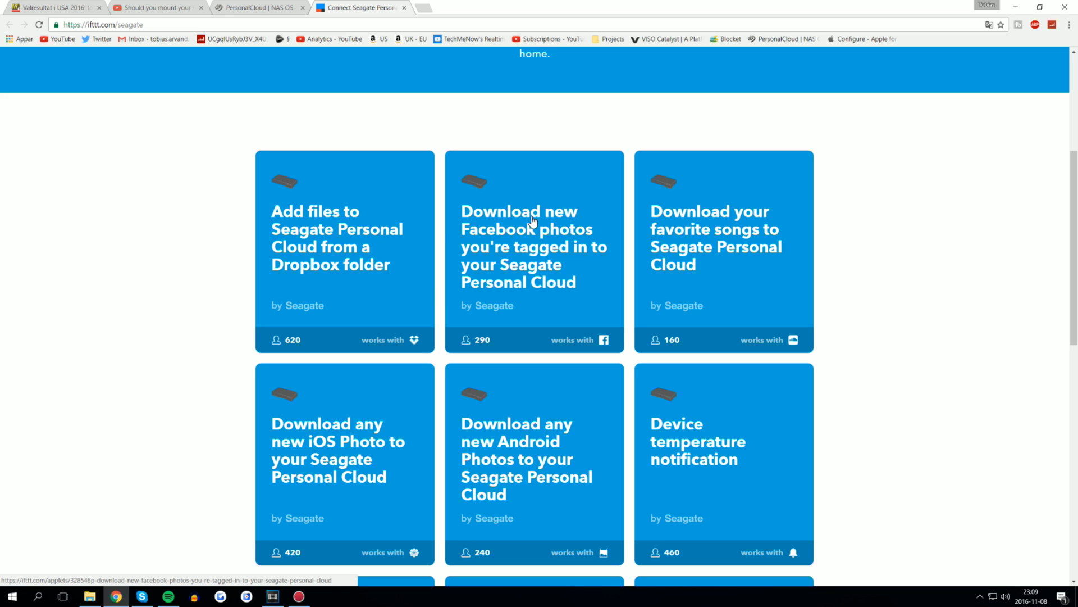
mouse_move(521, 275)
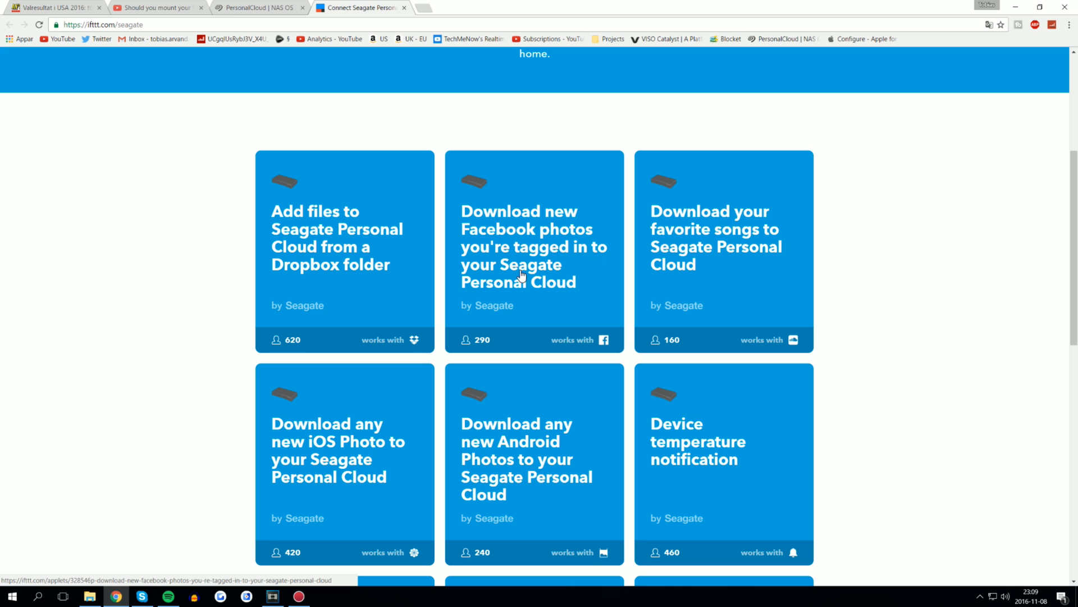
mouse_move(696, 284)
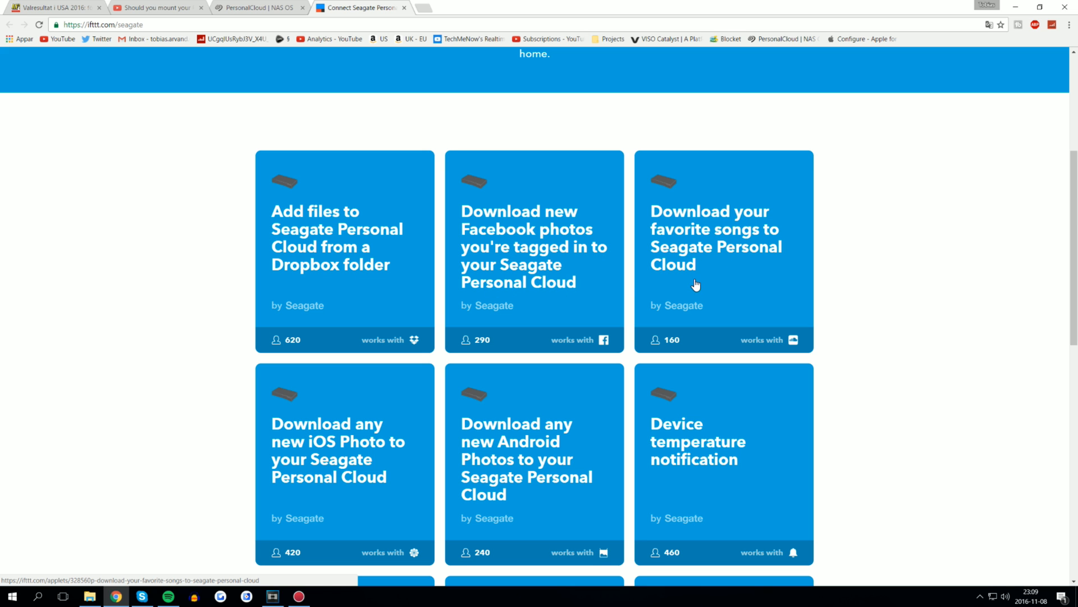
scroll("down", 3)
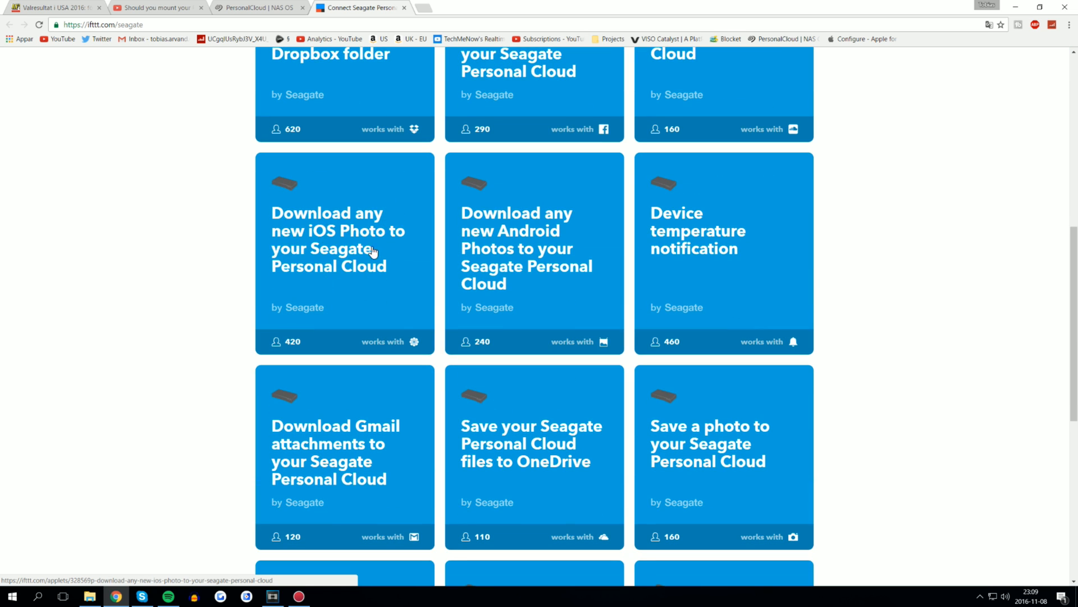
mouse_move(516, 273)
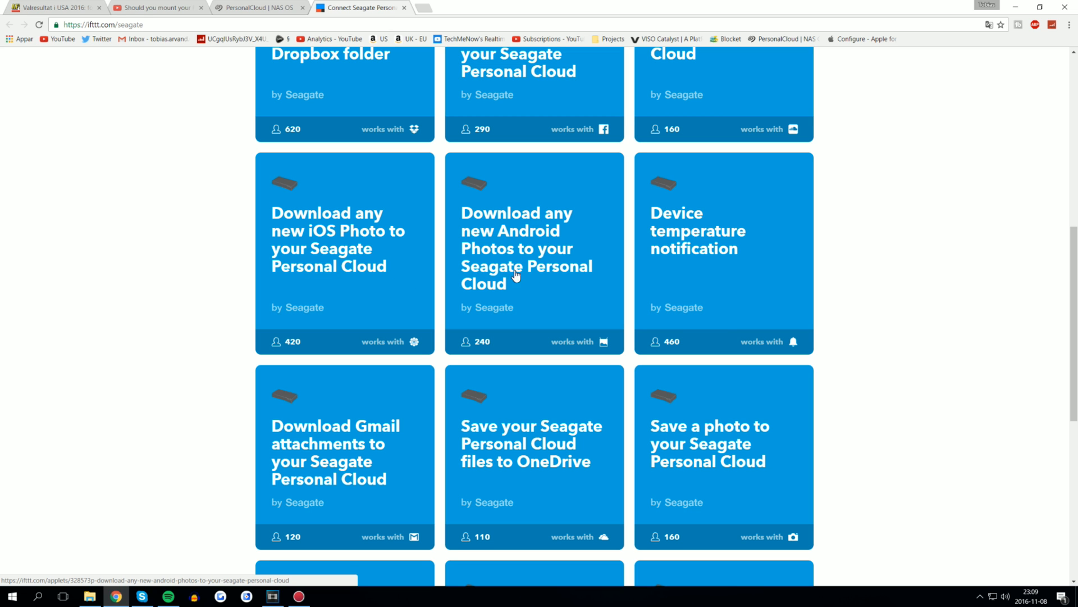
mouse_move(720, 274)
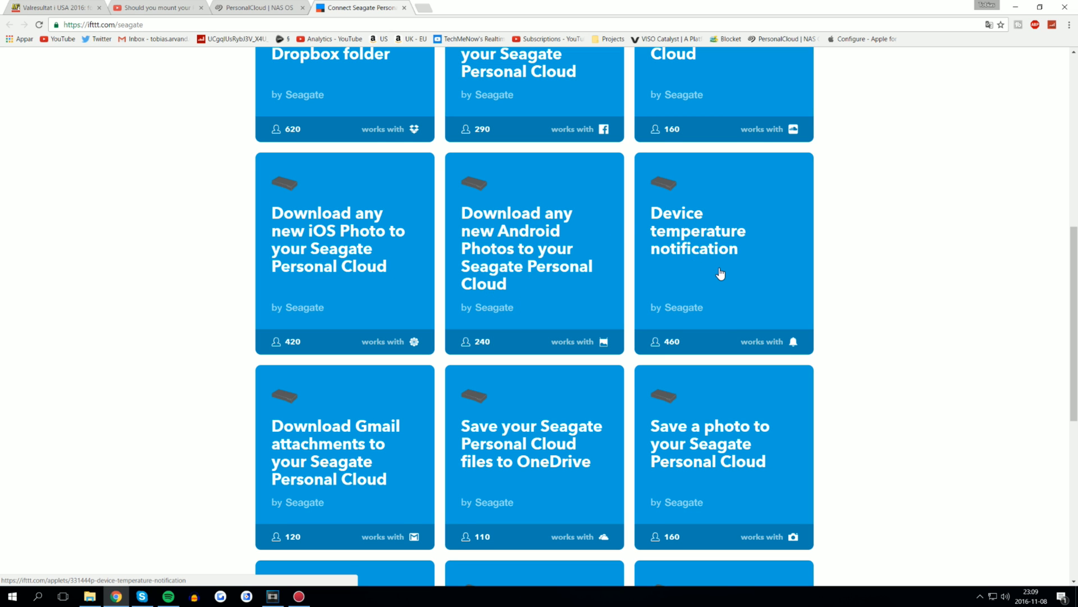
scroll("down", 3)
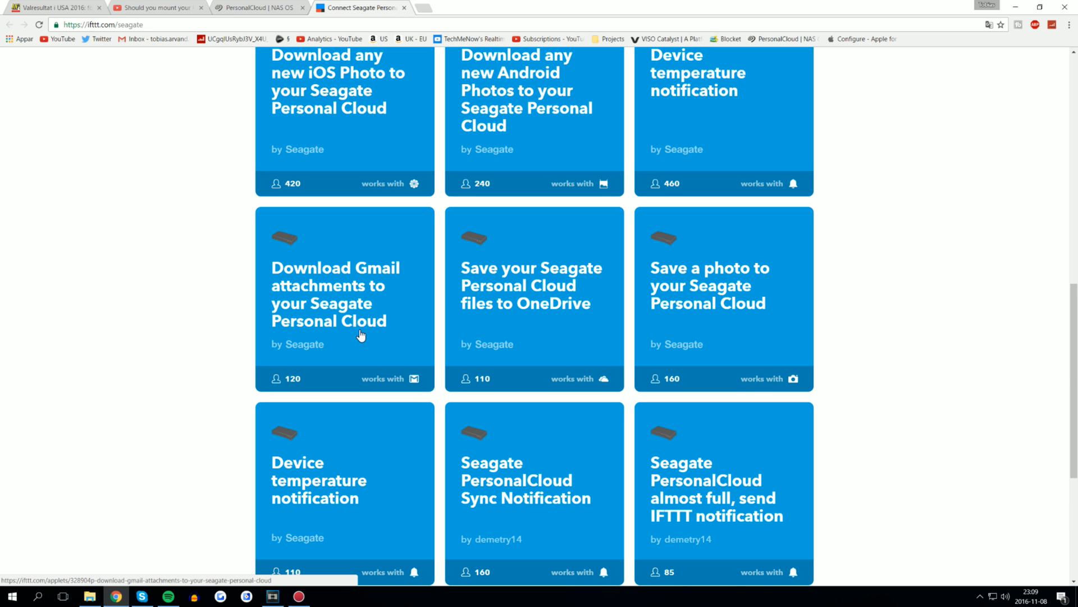
scroll("down", 3)
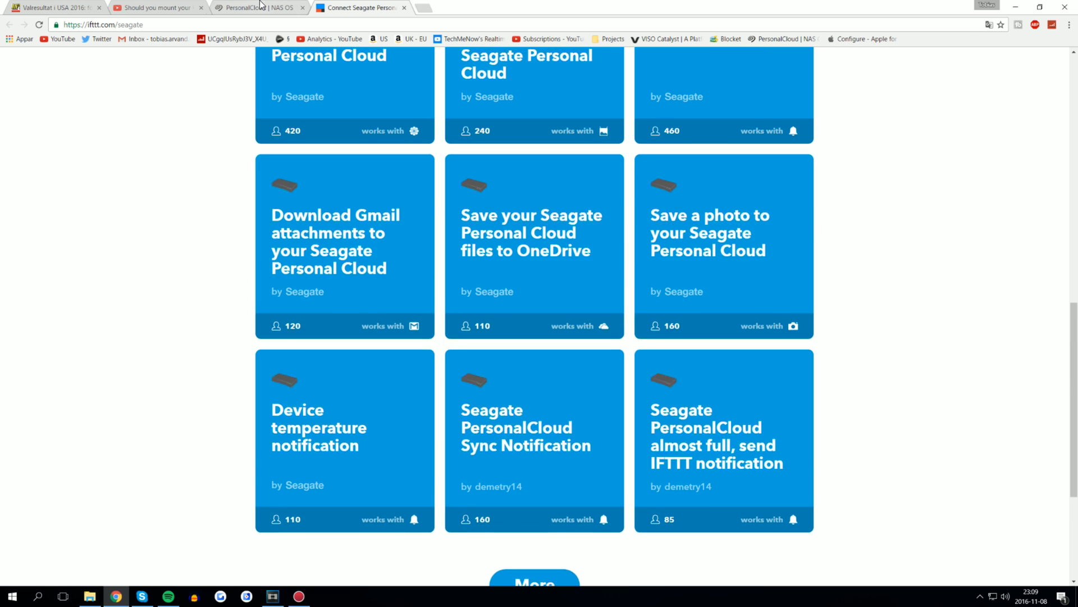
left_click(261, 7)
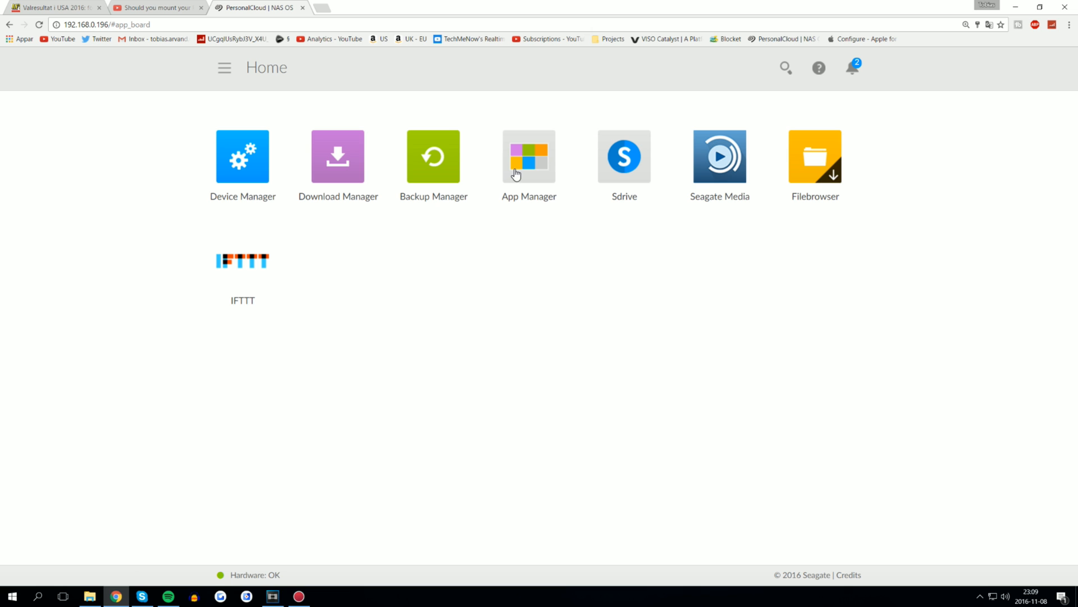
mouse_move(262, 281)
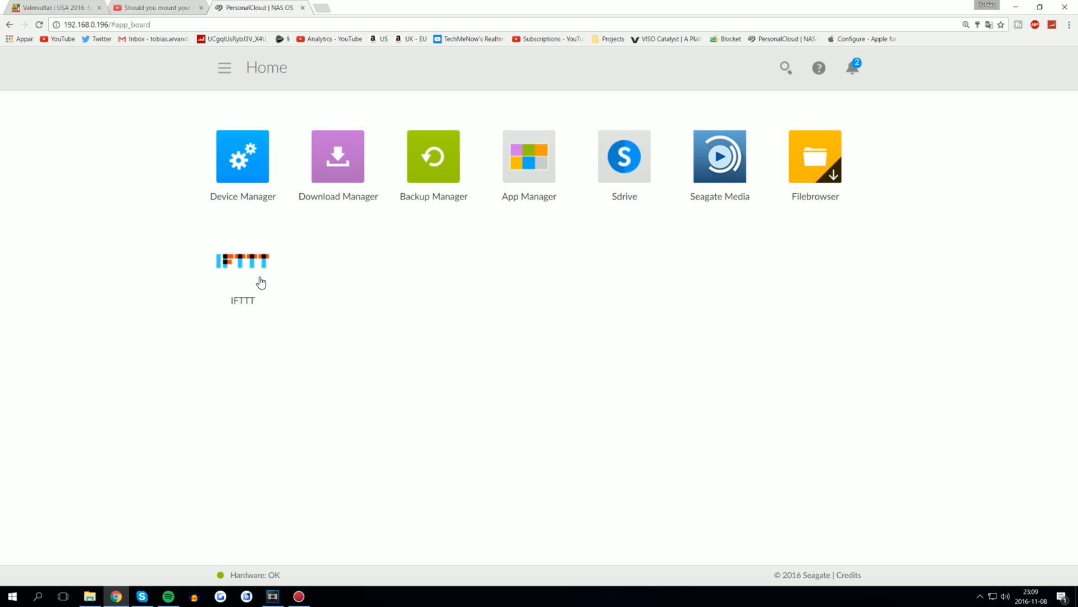
- View the Sdrive page, return Home, then view the Seagate Media page
left_click(624, 156)
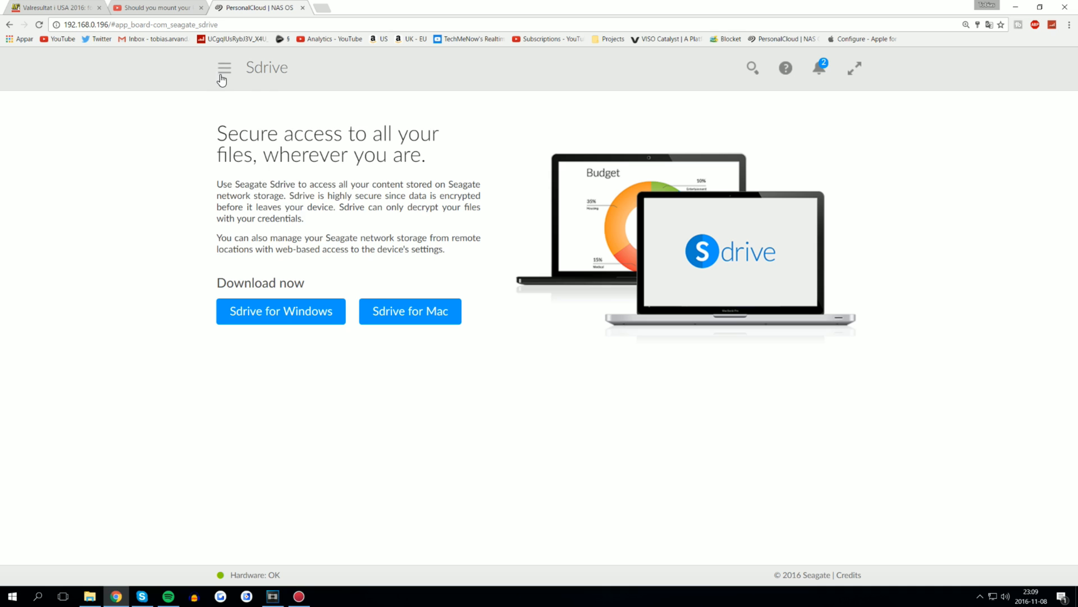
left_click(224, 68)
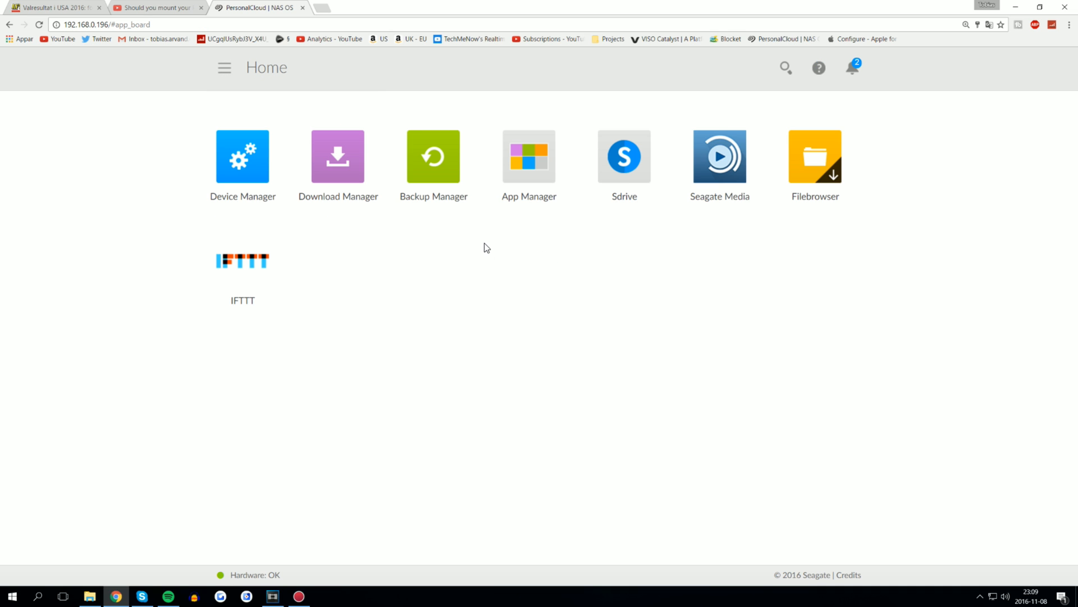
mouse_move(719, 177)
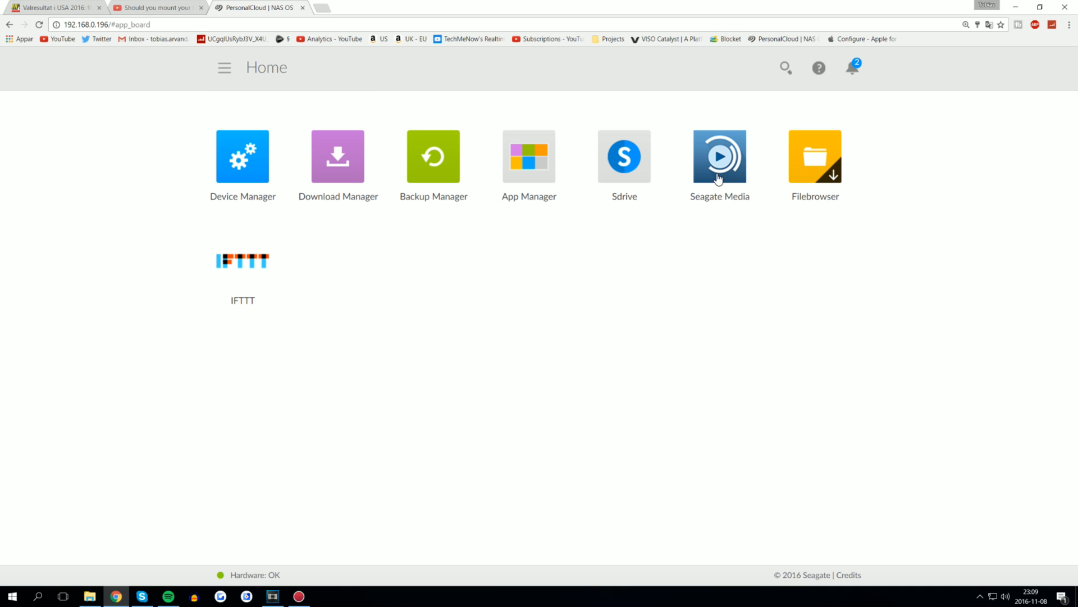
left_click(720, 156)
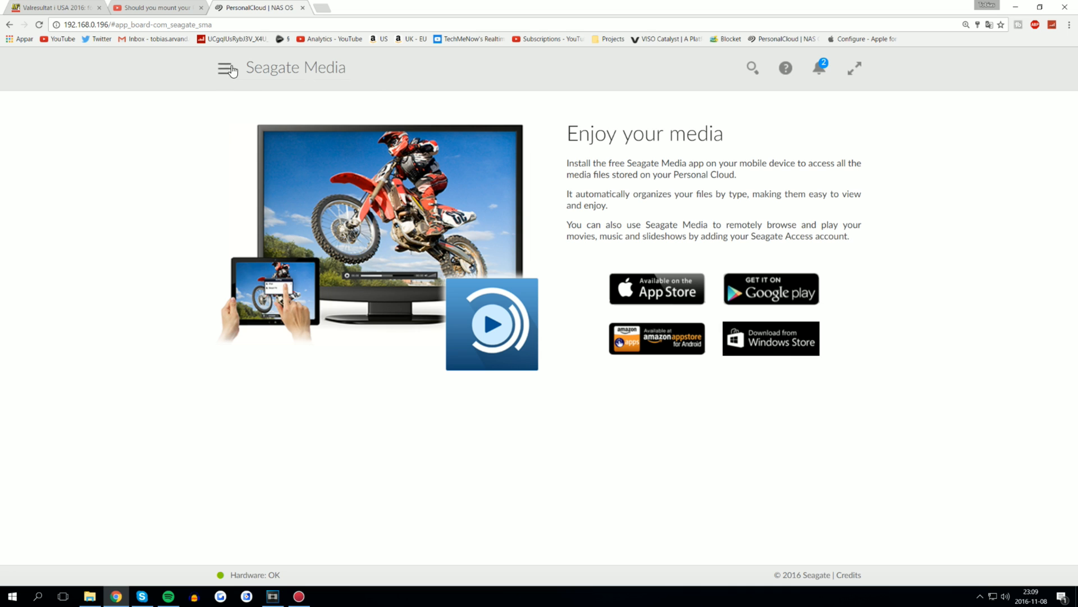
left_click(91, 593)
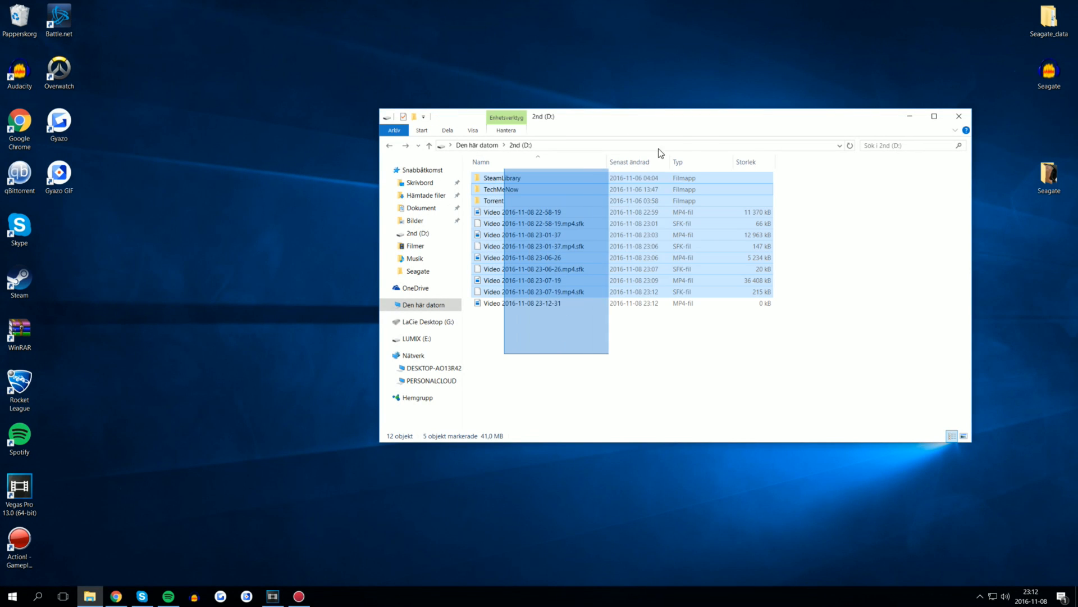
- Read the TechMeNow folder's size in its Egenskaper dialog, then close it
right_click(500, 188)
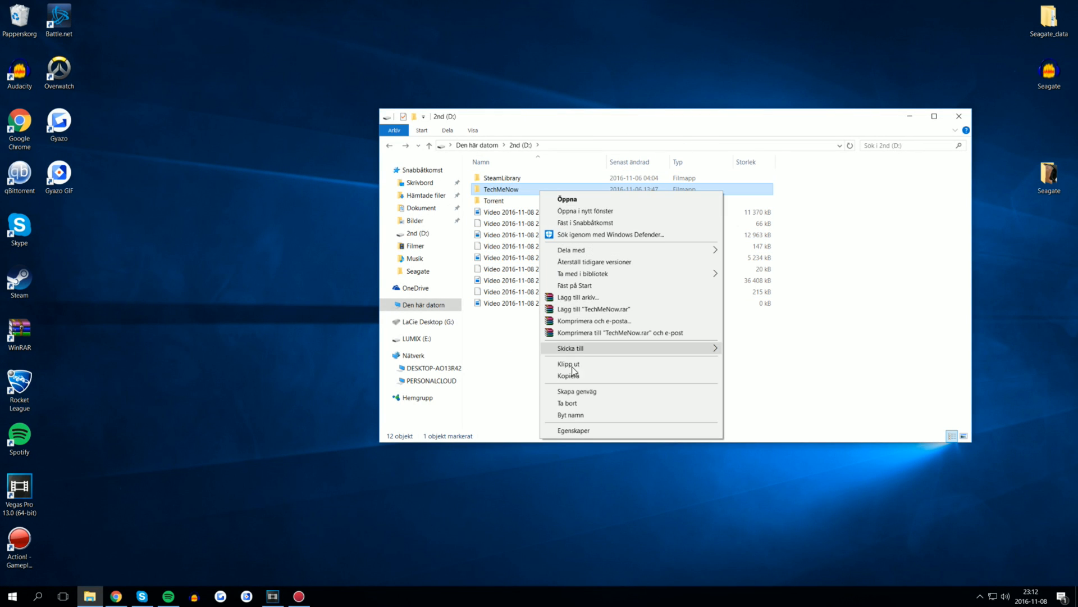
left_click(574, 430)
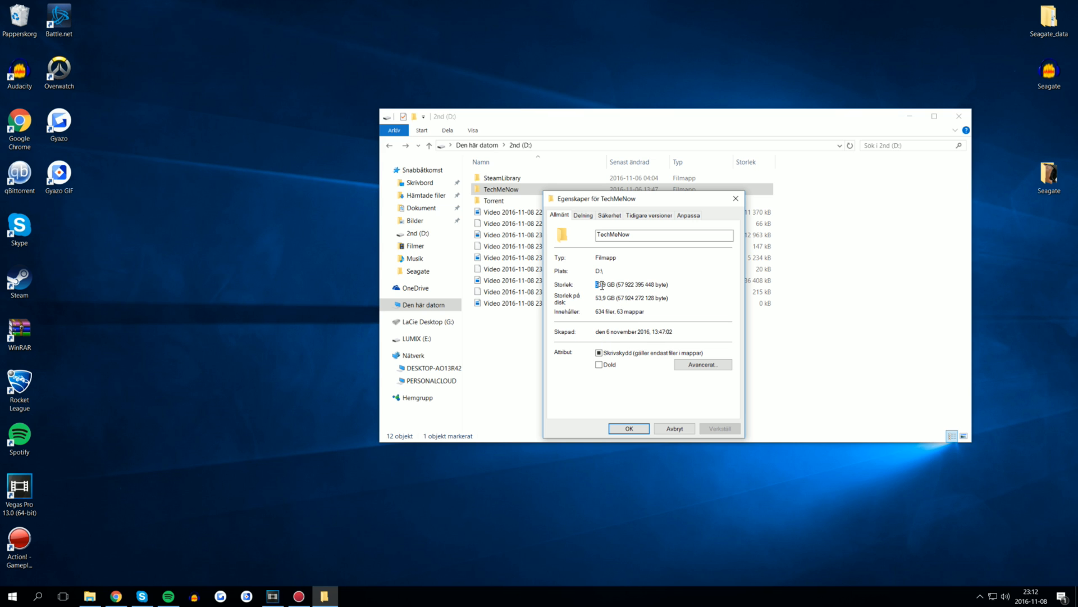
left_click(629, 428)
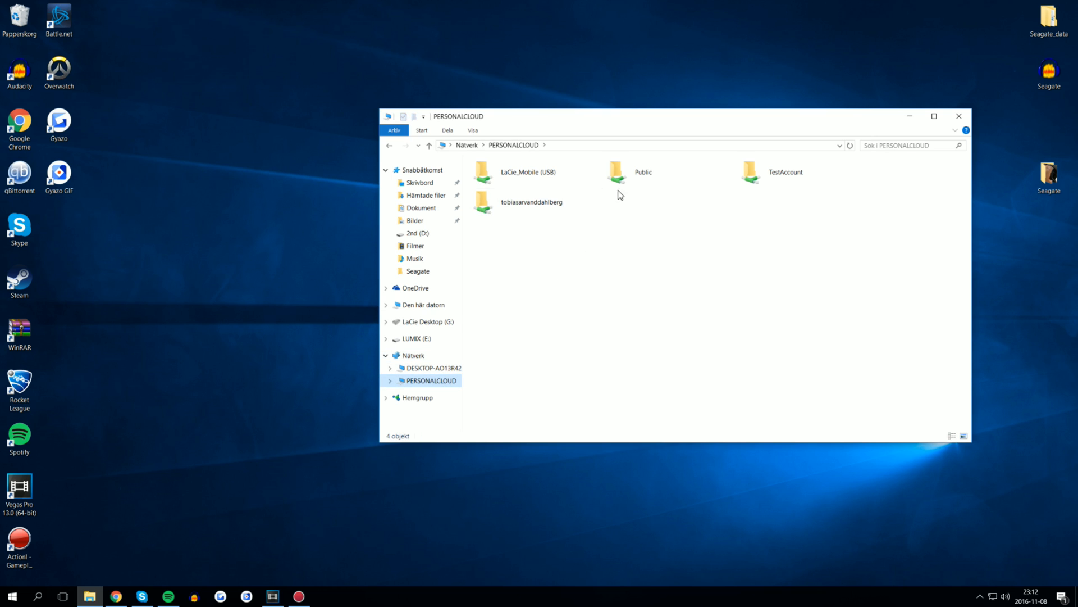
- Open the Public share under Nätverk > PERSONALCLOUD
double_click(616, 173)
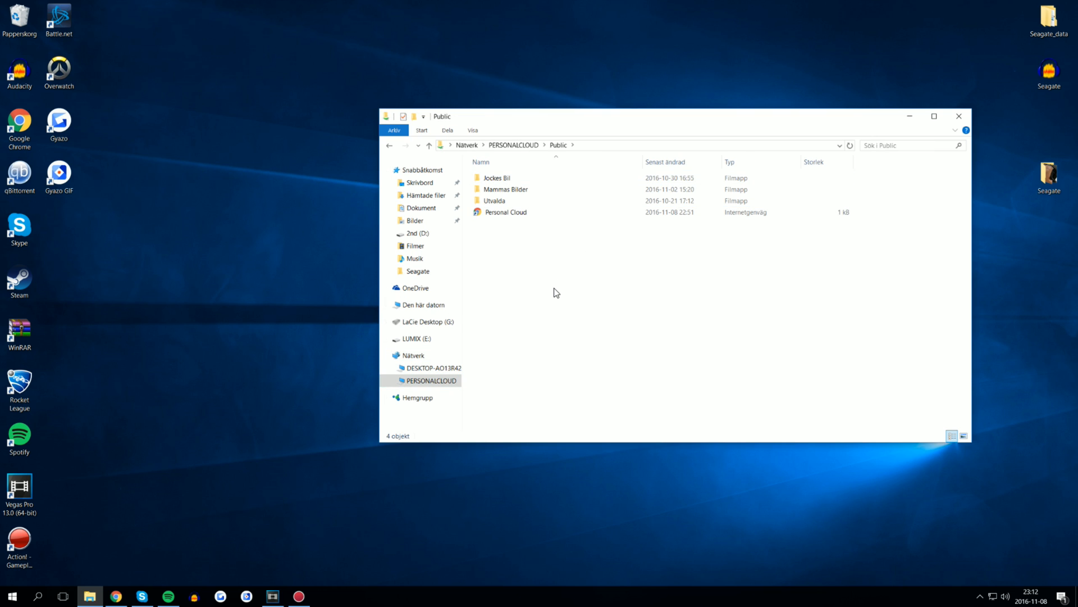